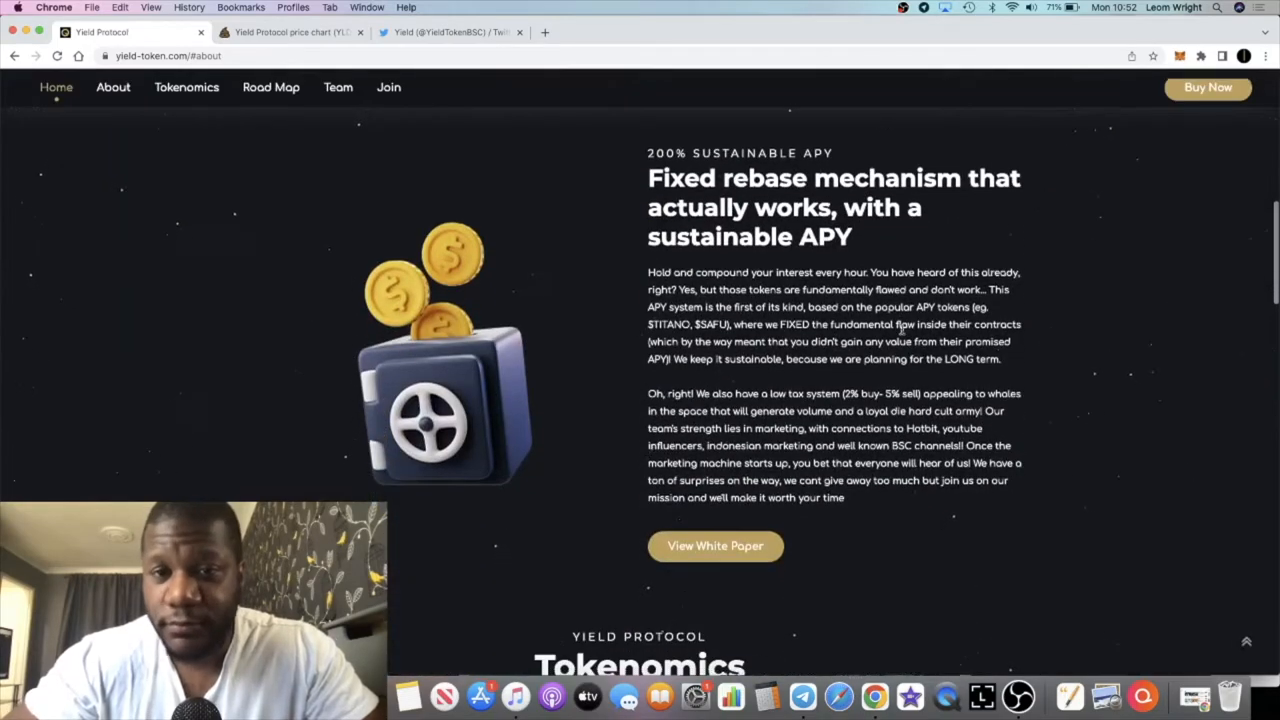
Scroll through the About section's fixed rebase text down to the Tokenomics fees.
scroll(down, 3)
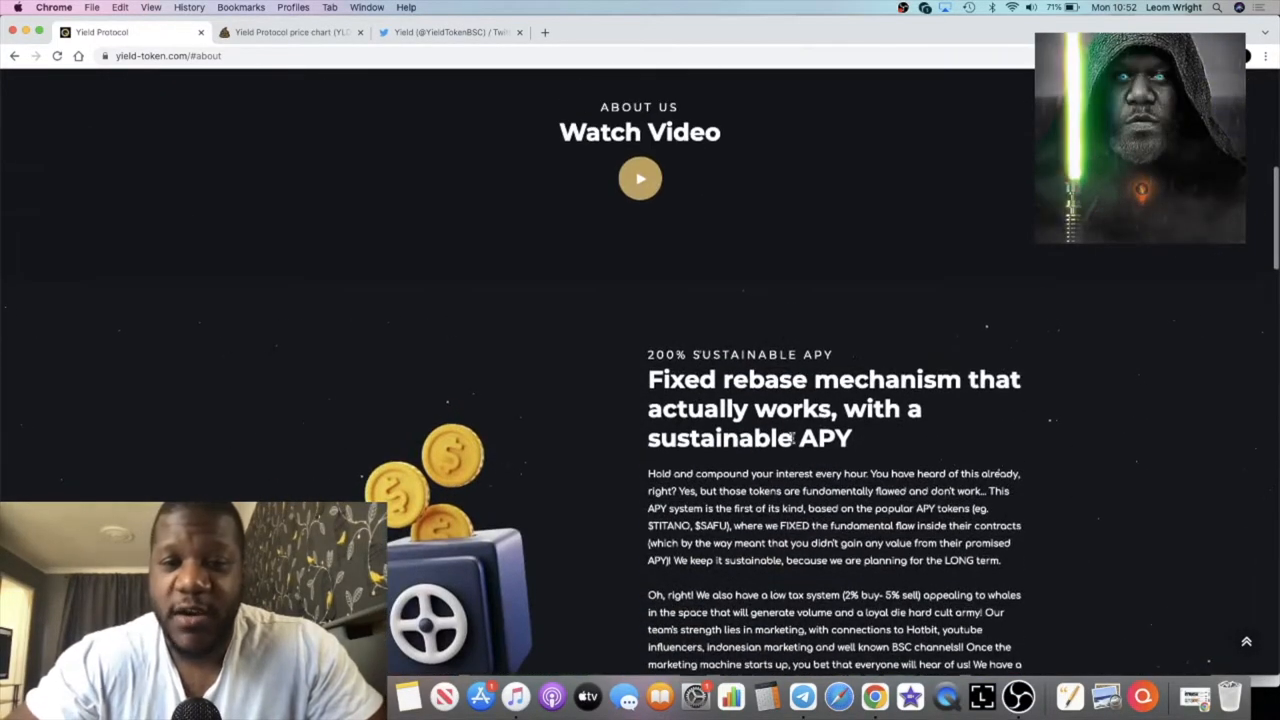
scroll(down, 3)
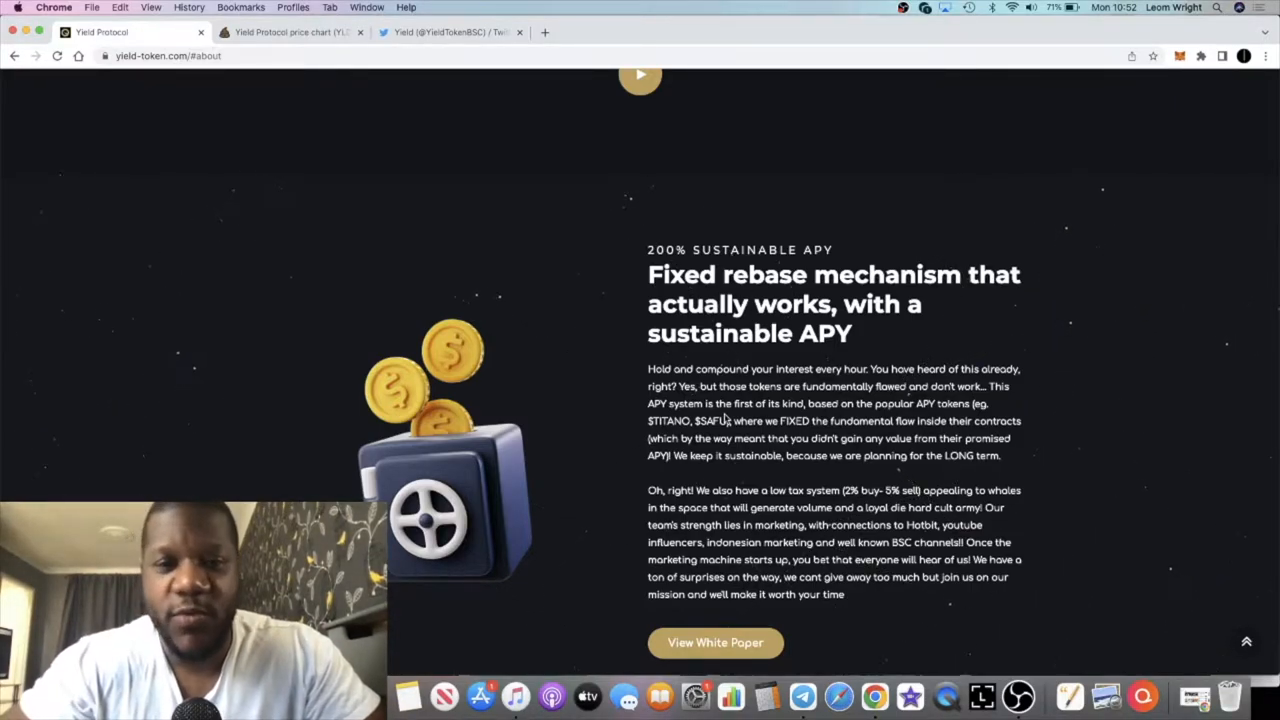
scroll(down, 3)
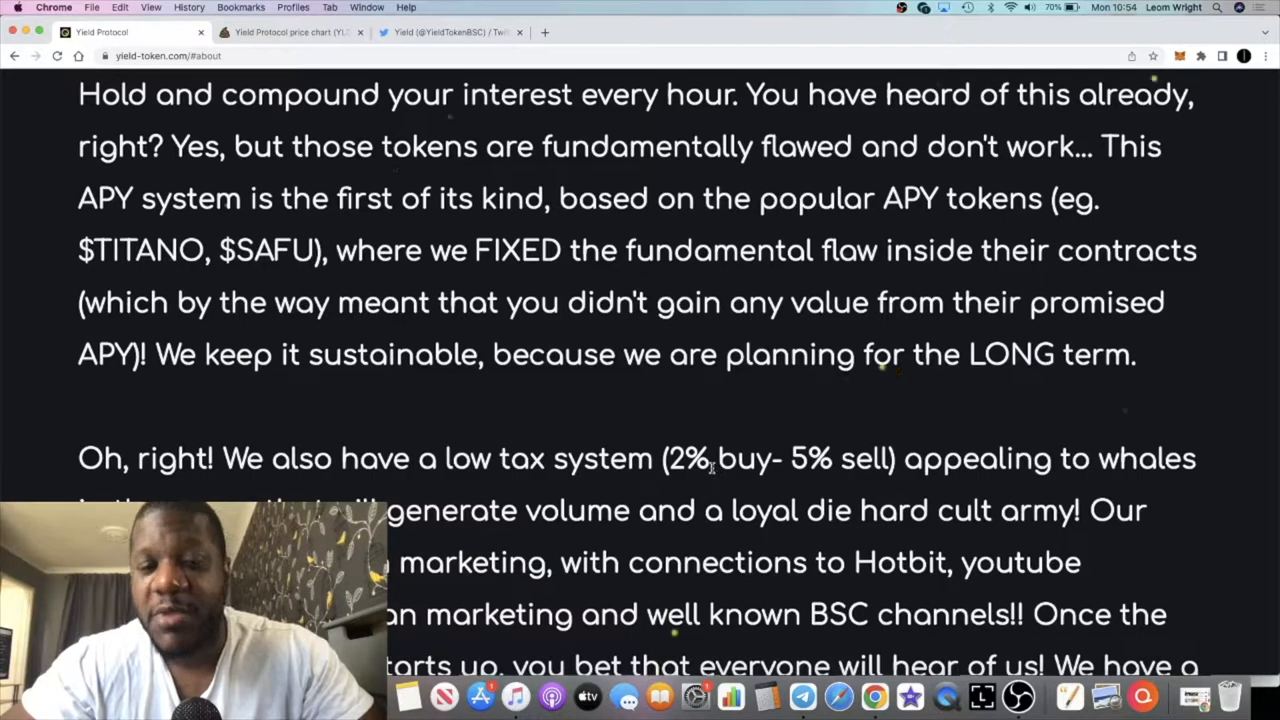
scroll(down, 3)
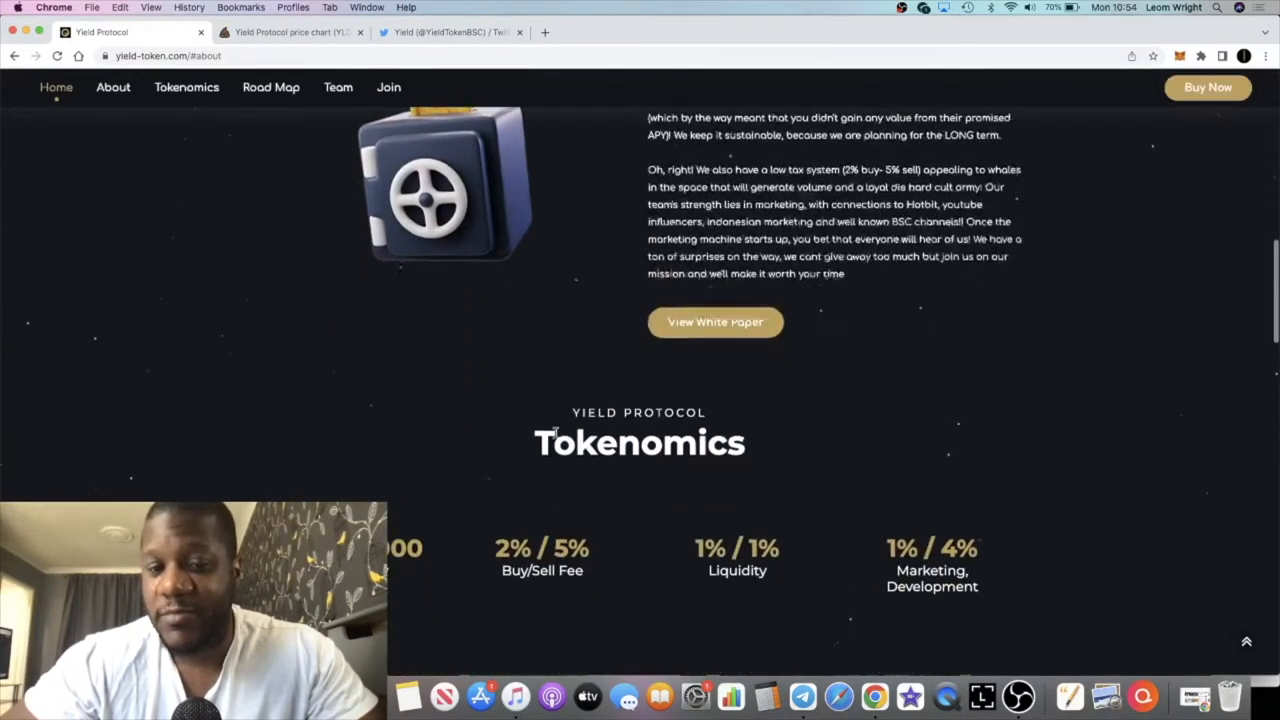
Scroll past the supply, fees, sale amounts and 200% APY to Roadmap Stage 1.
scroll(down, 3)
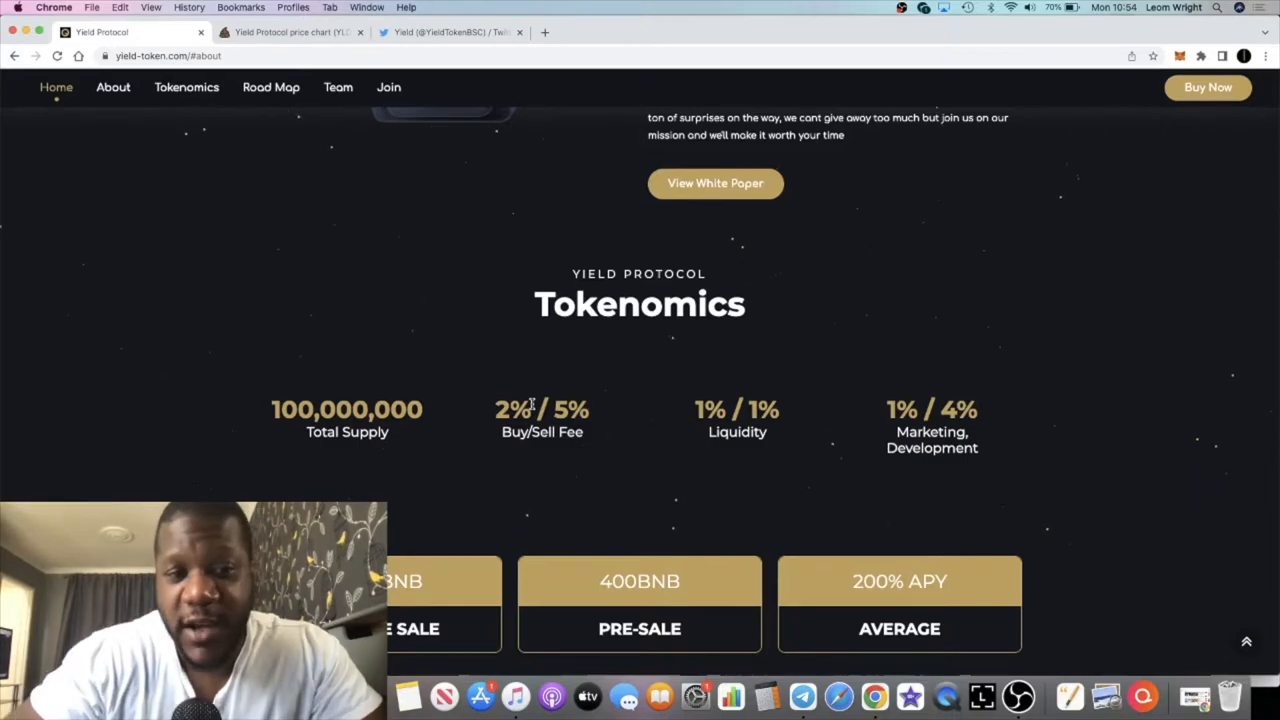
scroll(down, 3)
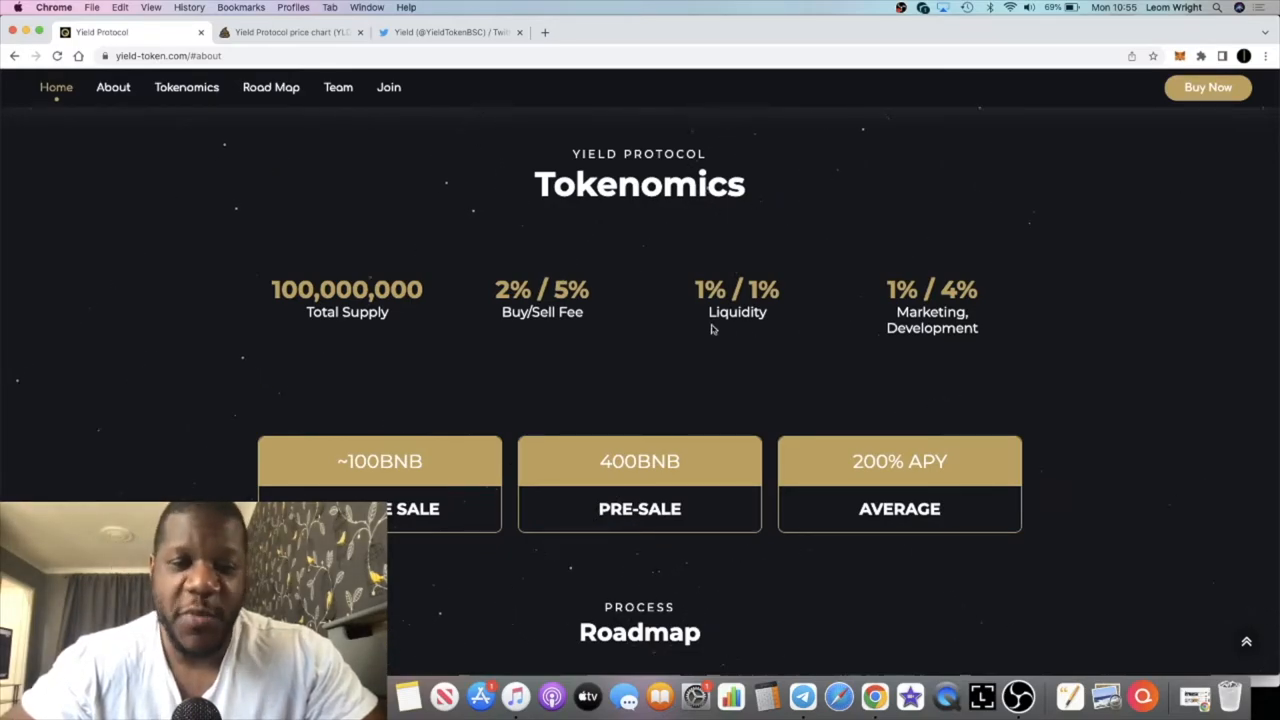
scroll(down, 3)
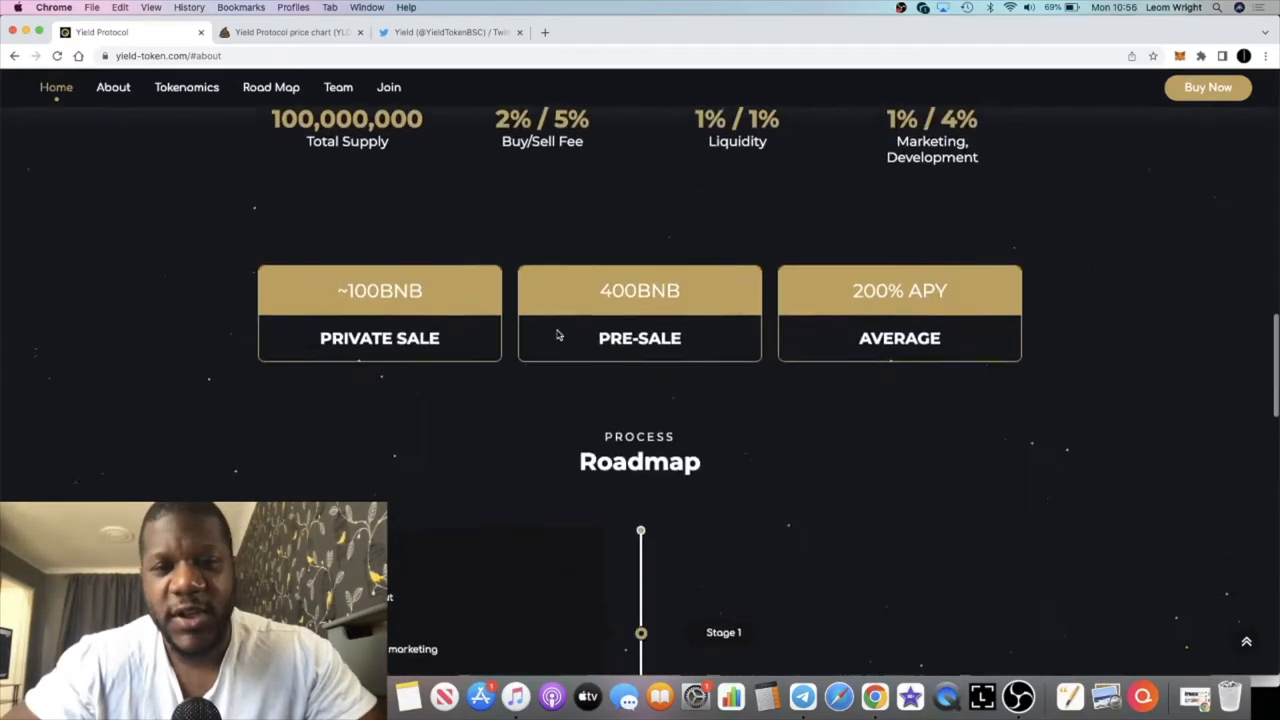
scroll(down, 3)
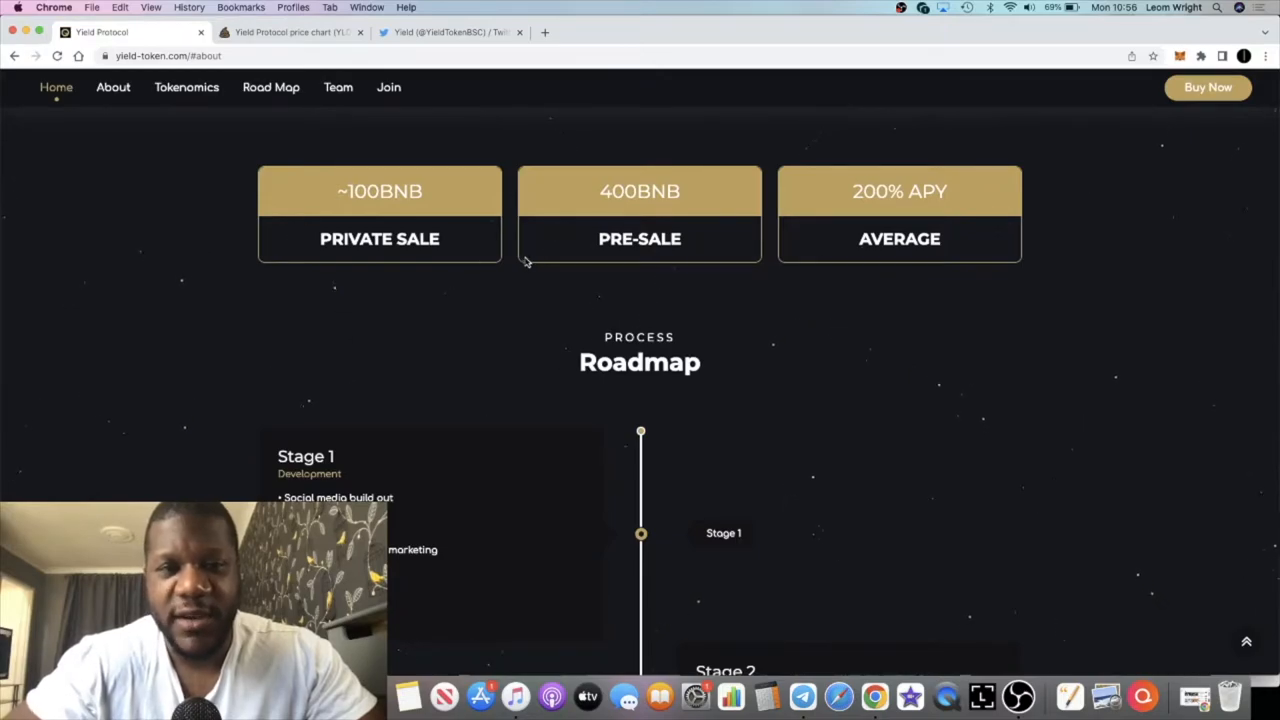
Switch to the PooCoin tab showing the YLD/BNB candlestick chart.
click(290, 32)
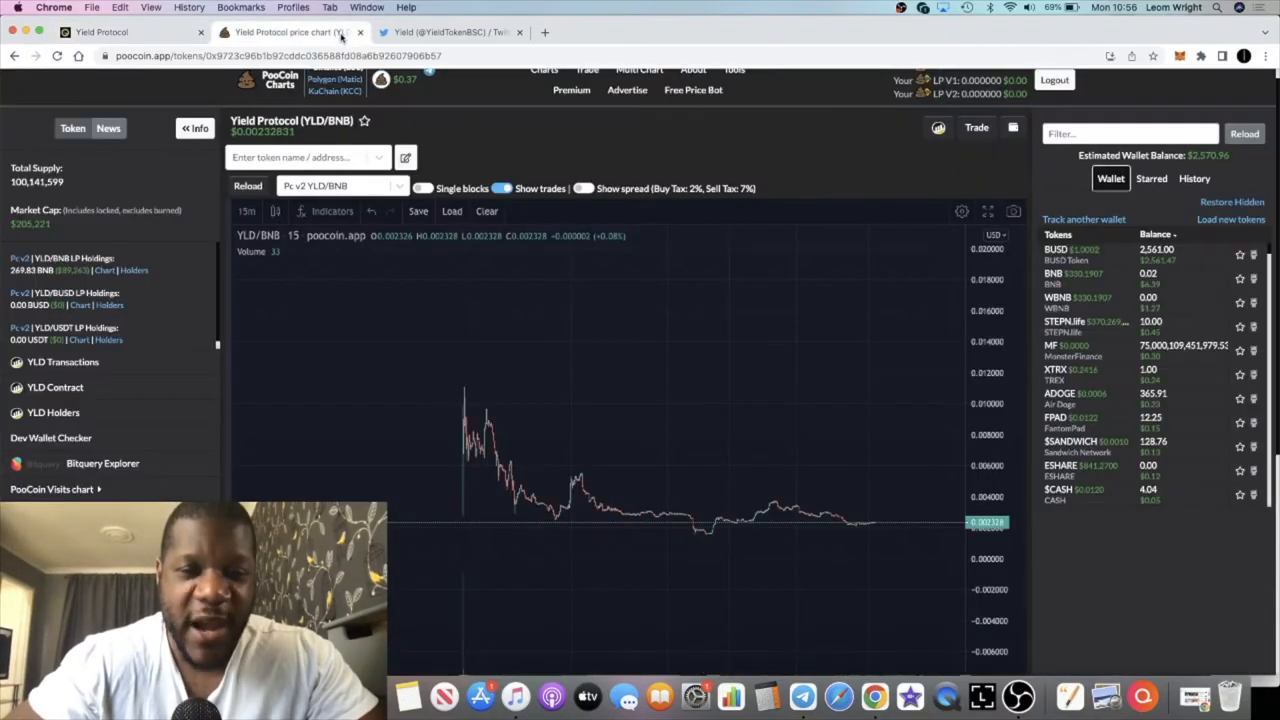
mouse_move(500, 468)
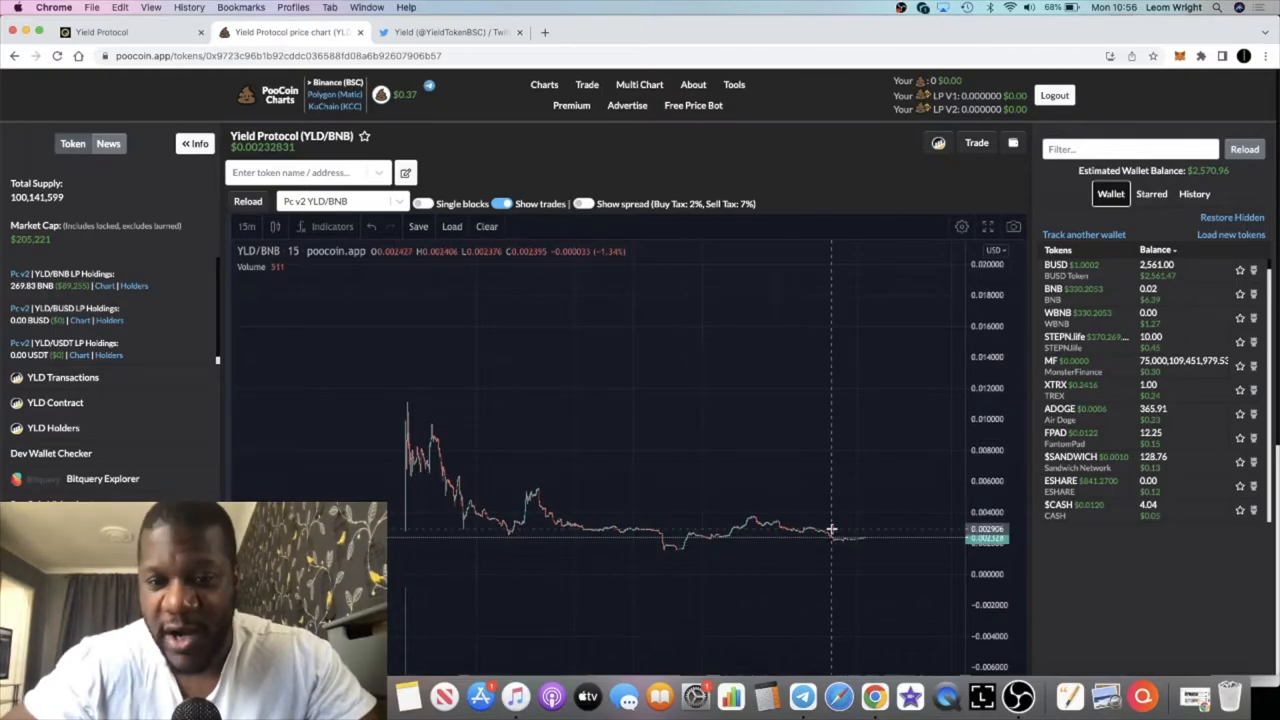
mouse_move(820, 544)
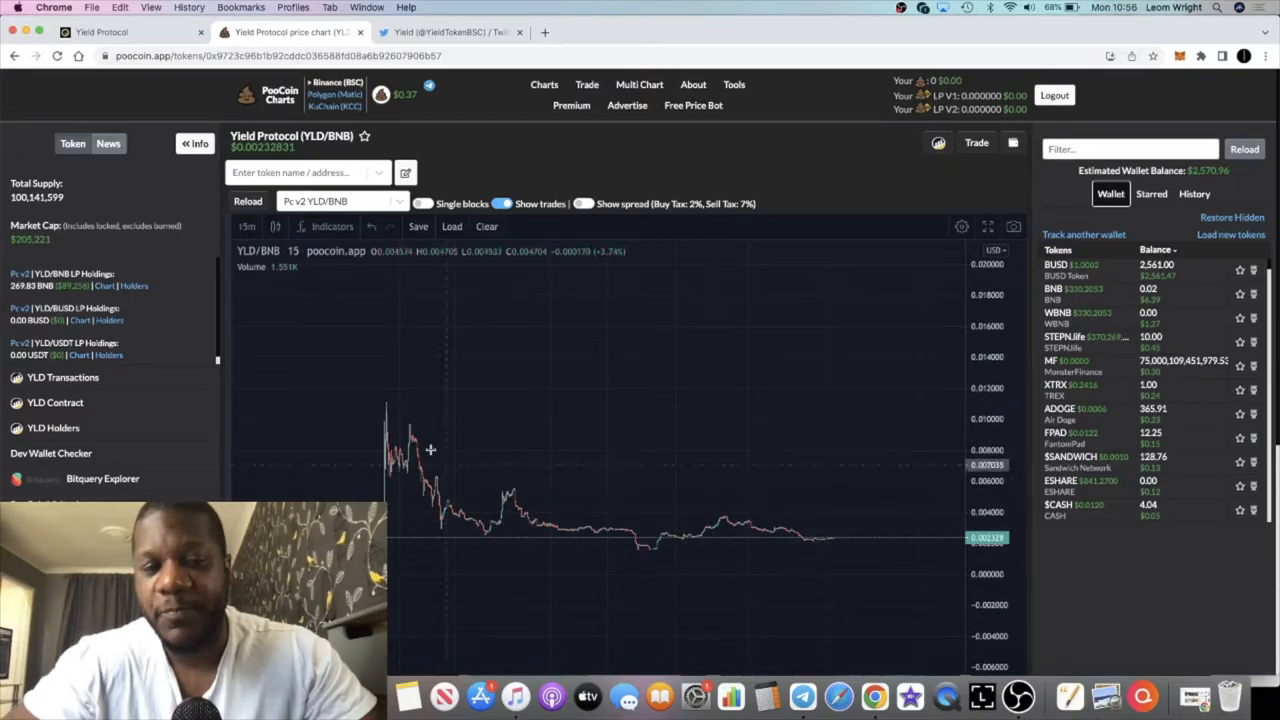
mouse_move(456, 400)
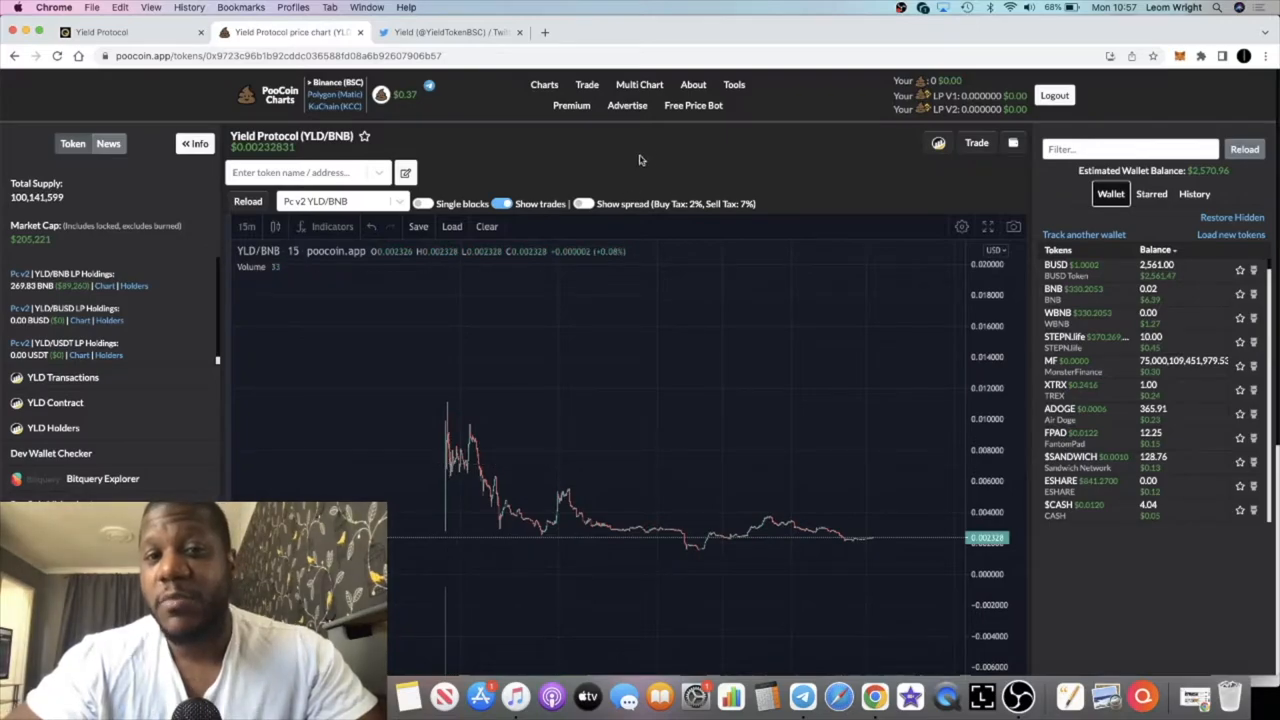
mouse_move(592, 164)
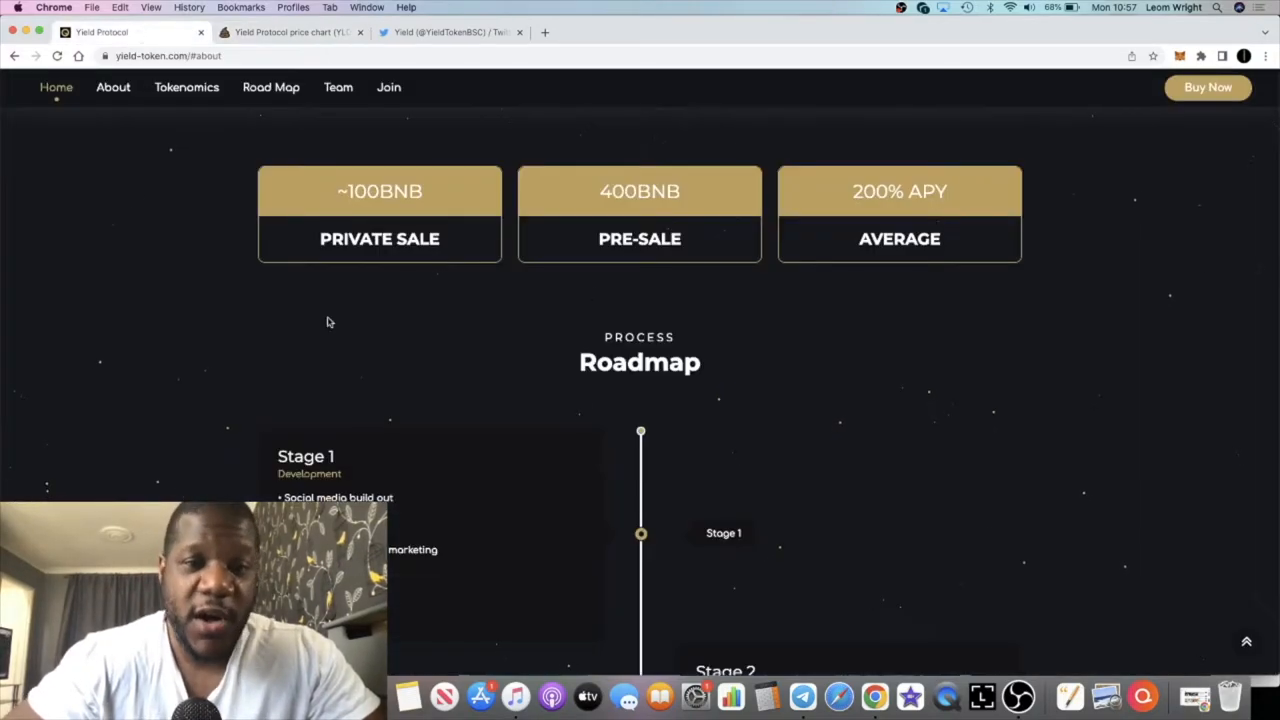
mouse_move(440, 400)
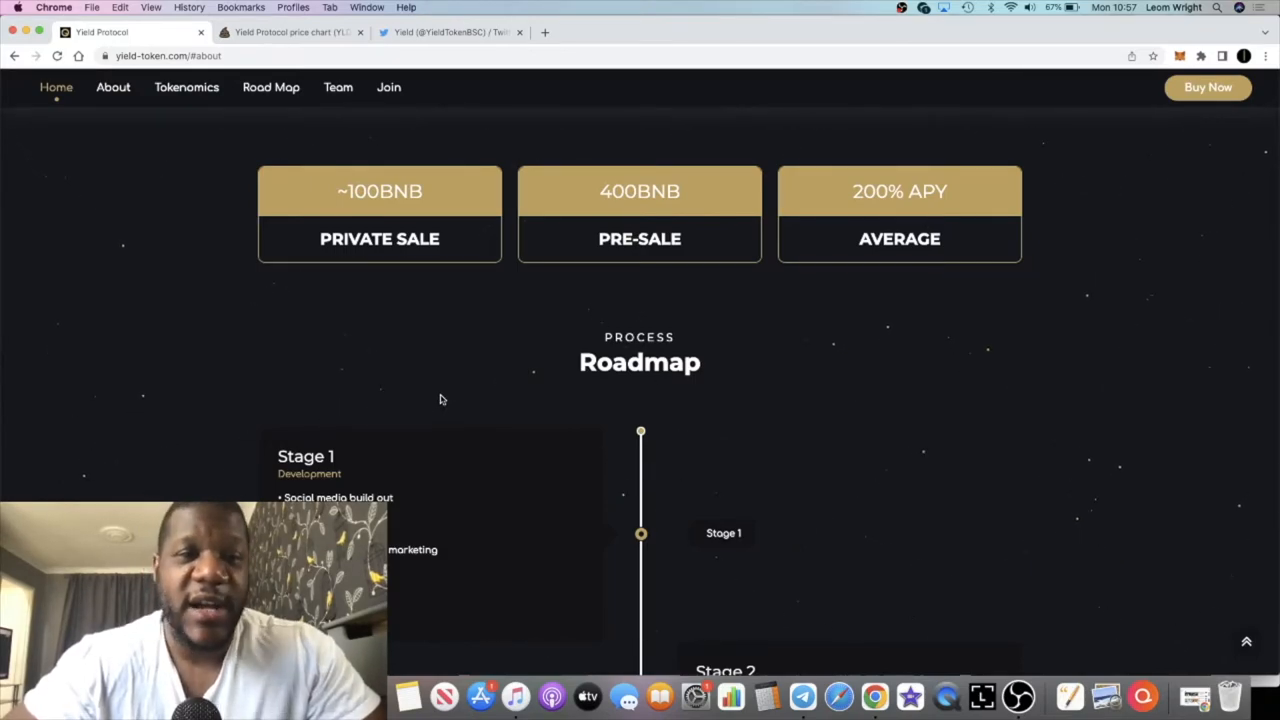
Scroll through Roadmap Stages 1 and 2 until Stages 3 and 4 show.
scroll(down, 3)
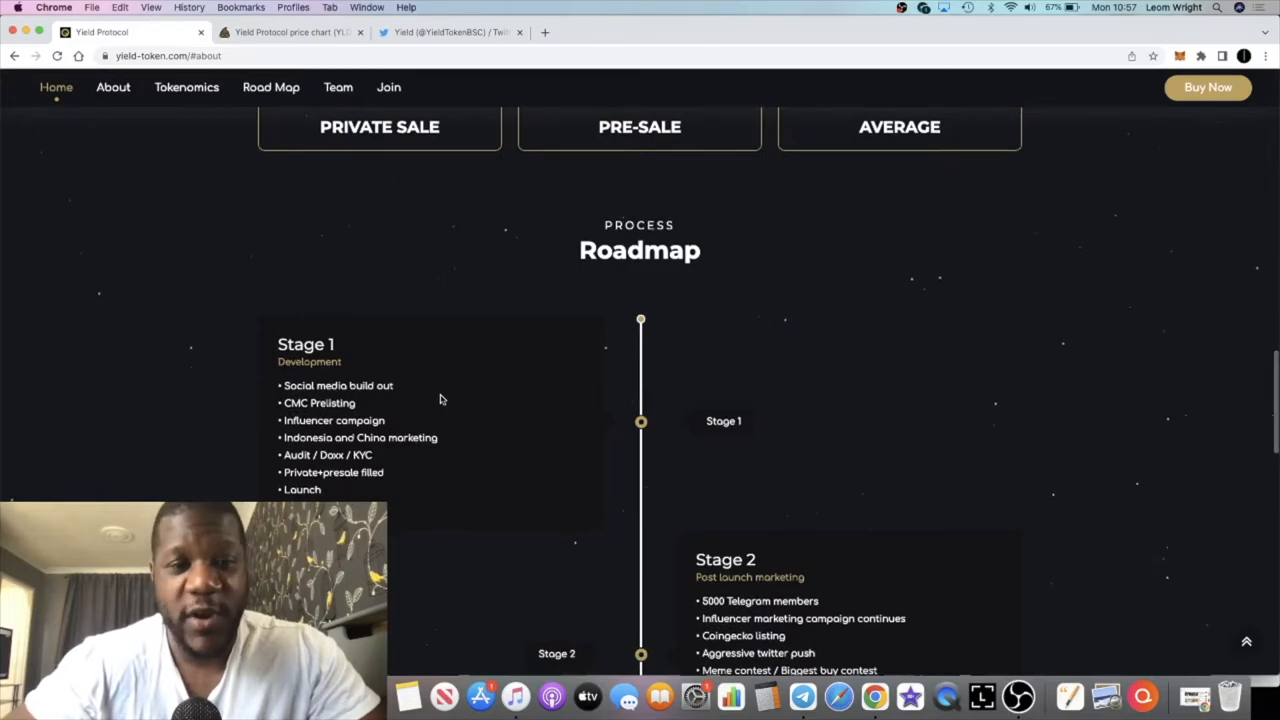
scroll(down, 3)
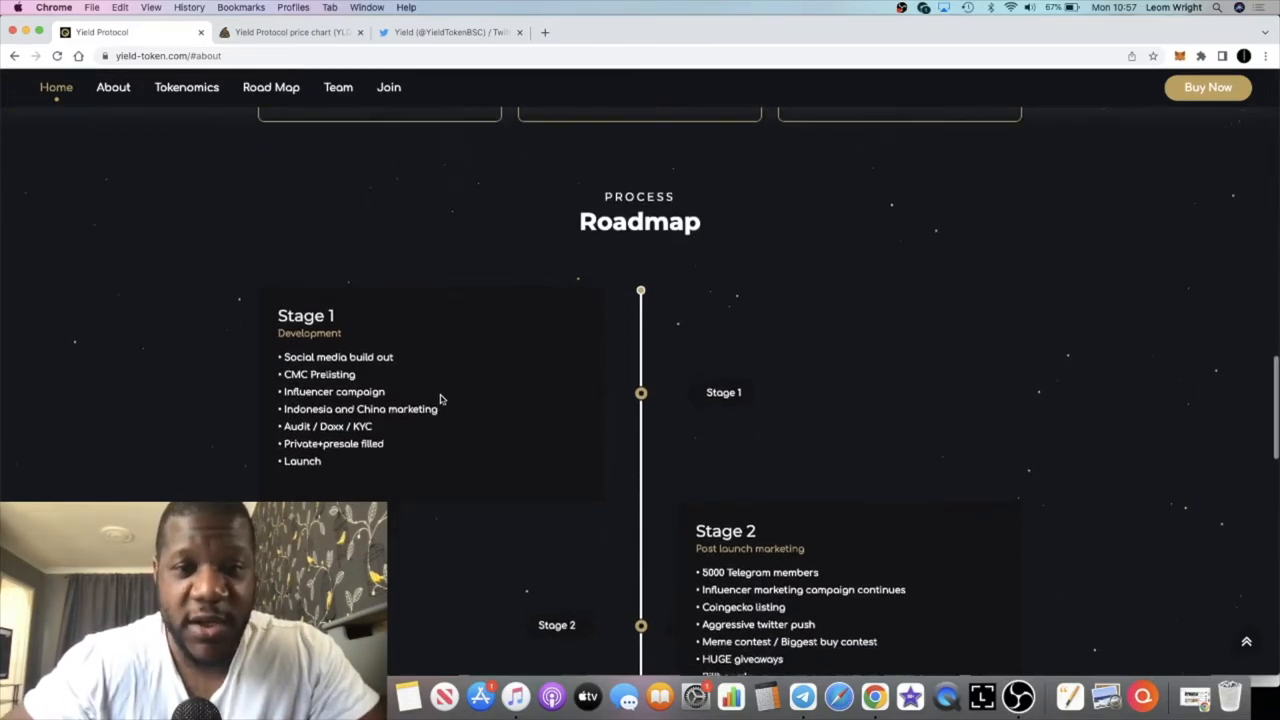
scroll(down, 3)
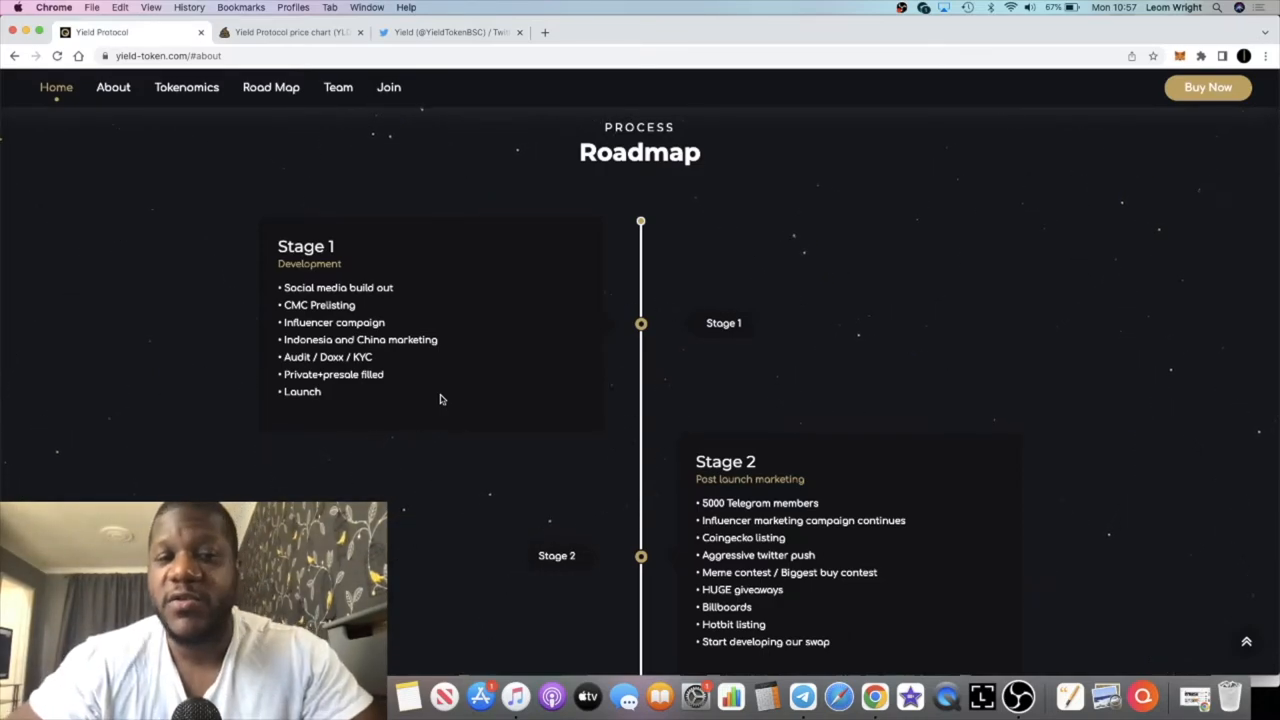
mouse_move(372, 374)
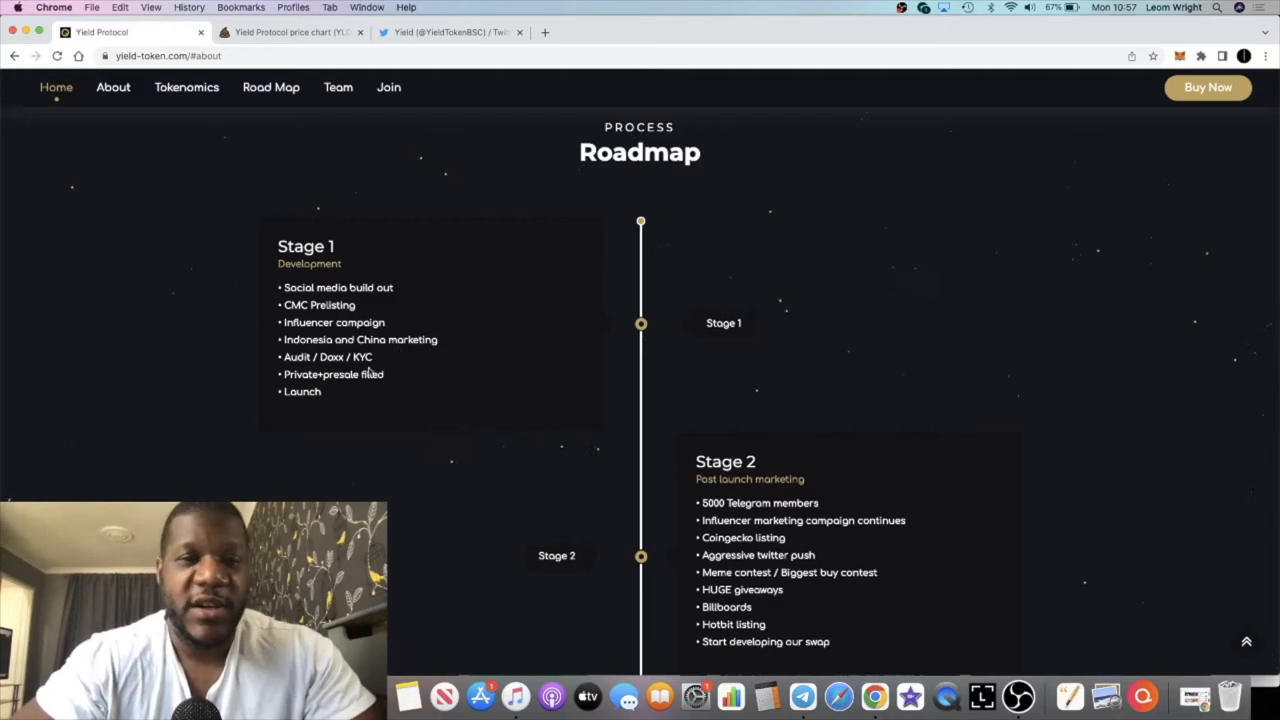
scroll(down, 3)
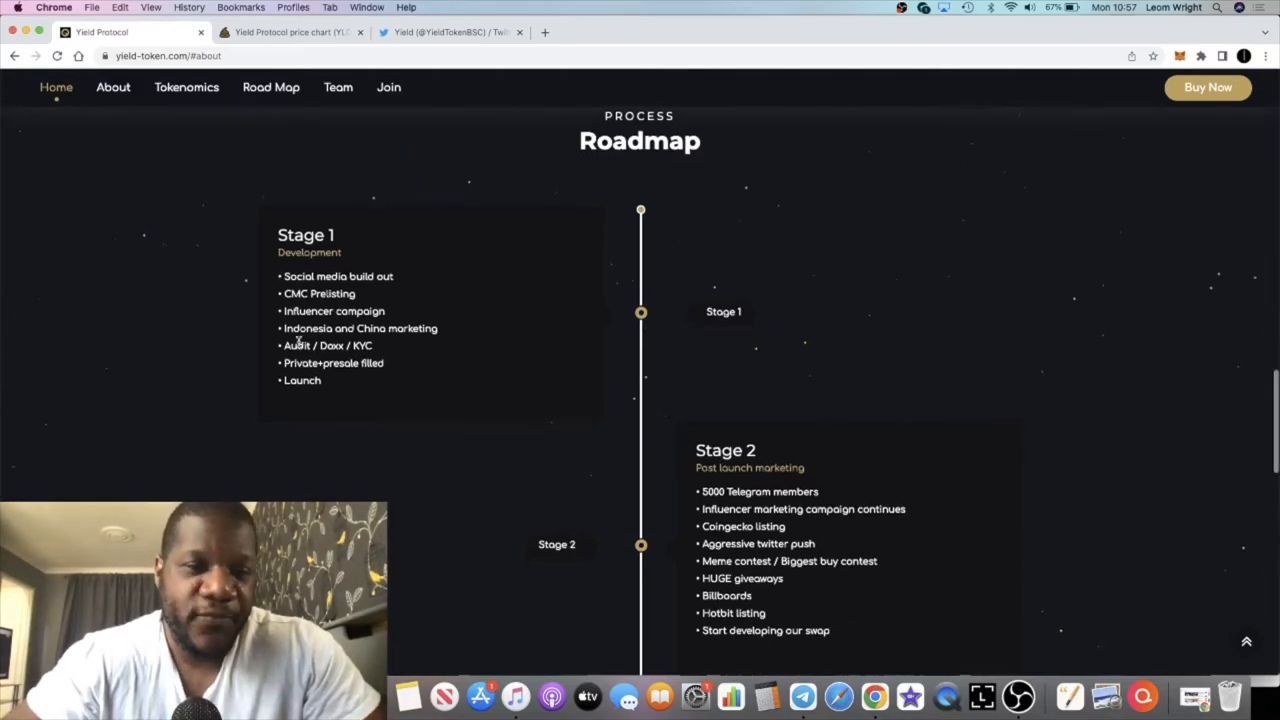
scroll(down, 3)
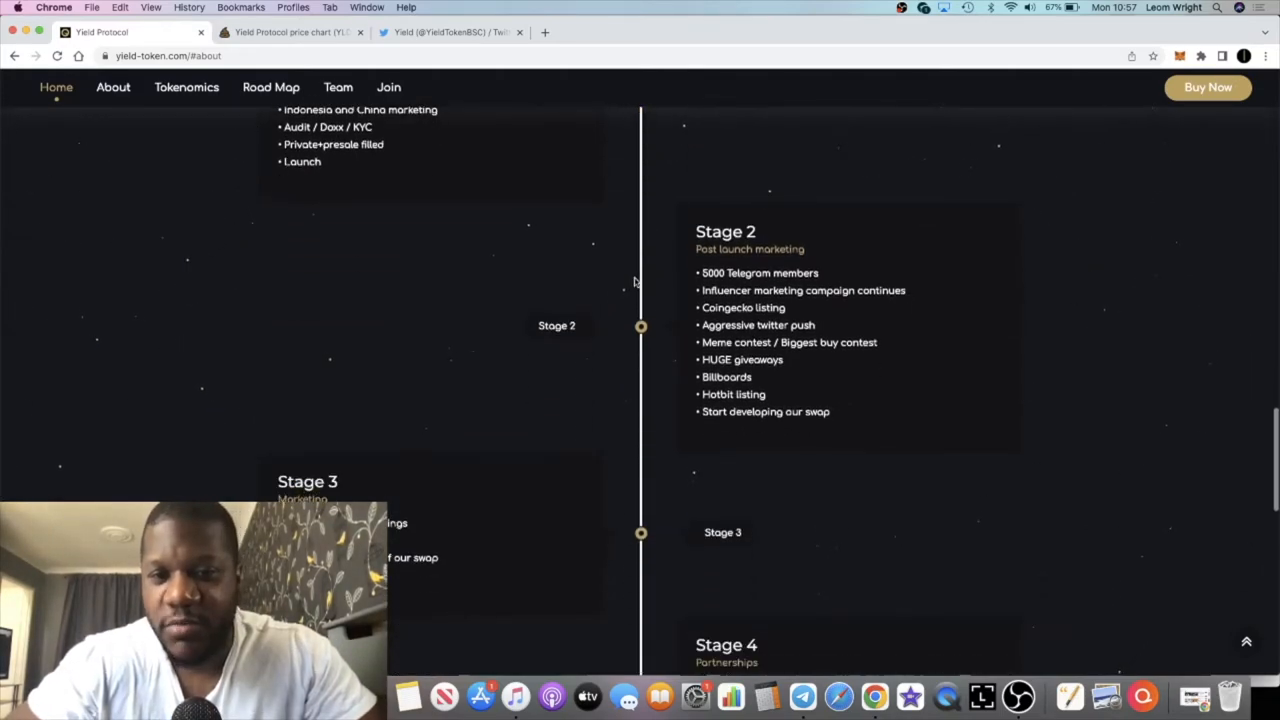
scroll(down, 3)
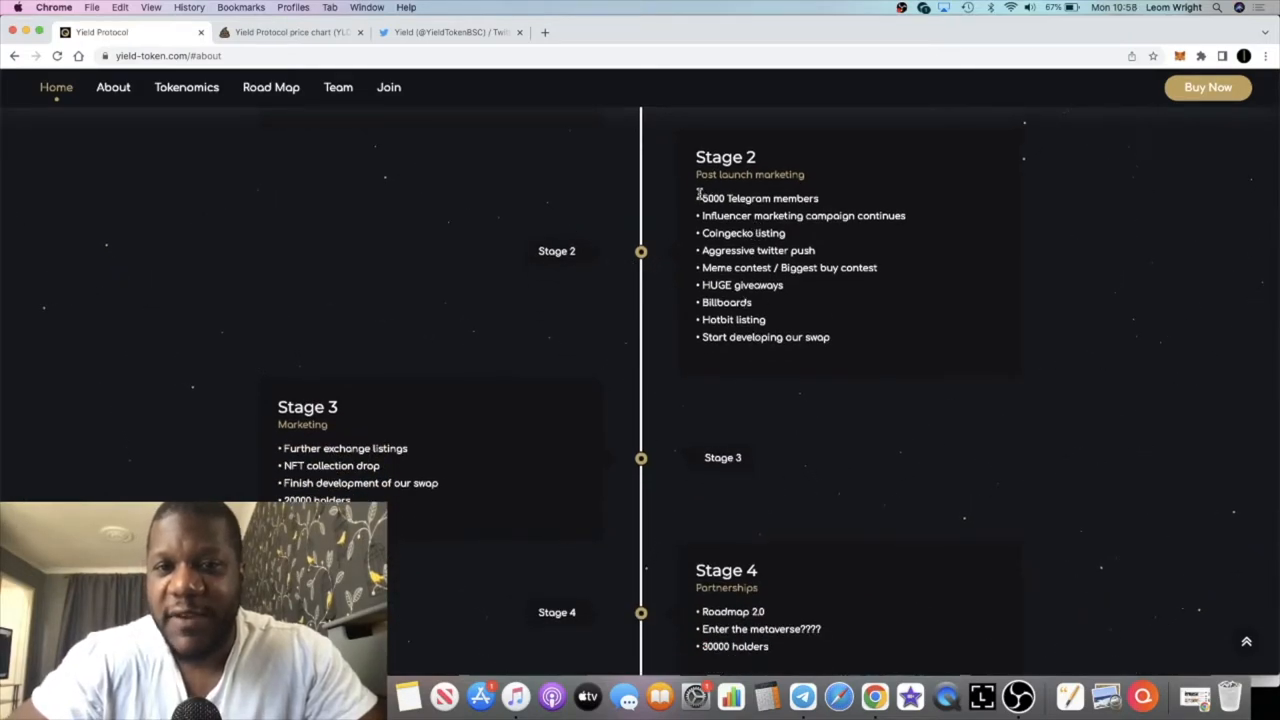
mouse_move(804, 696)
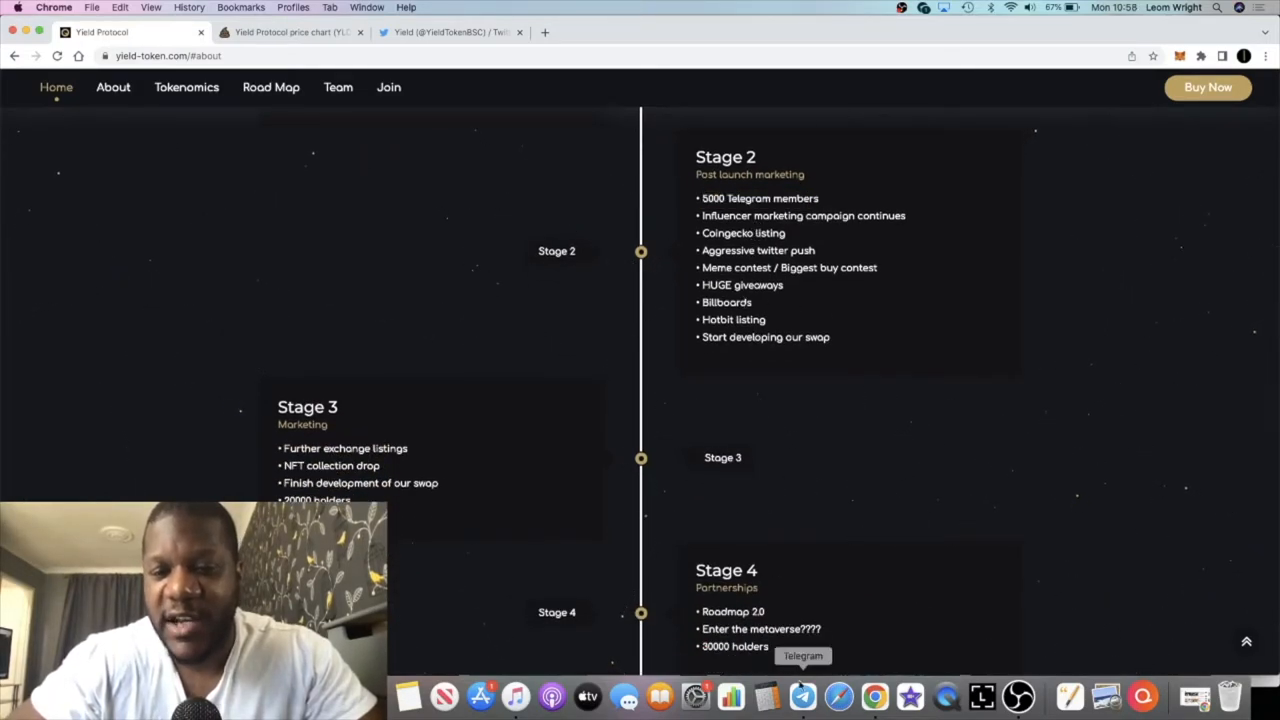
Check the Yield Protocol Telegram group's info and member count, then go back.
click(804, 696)
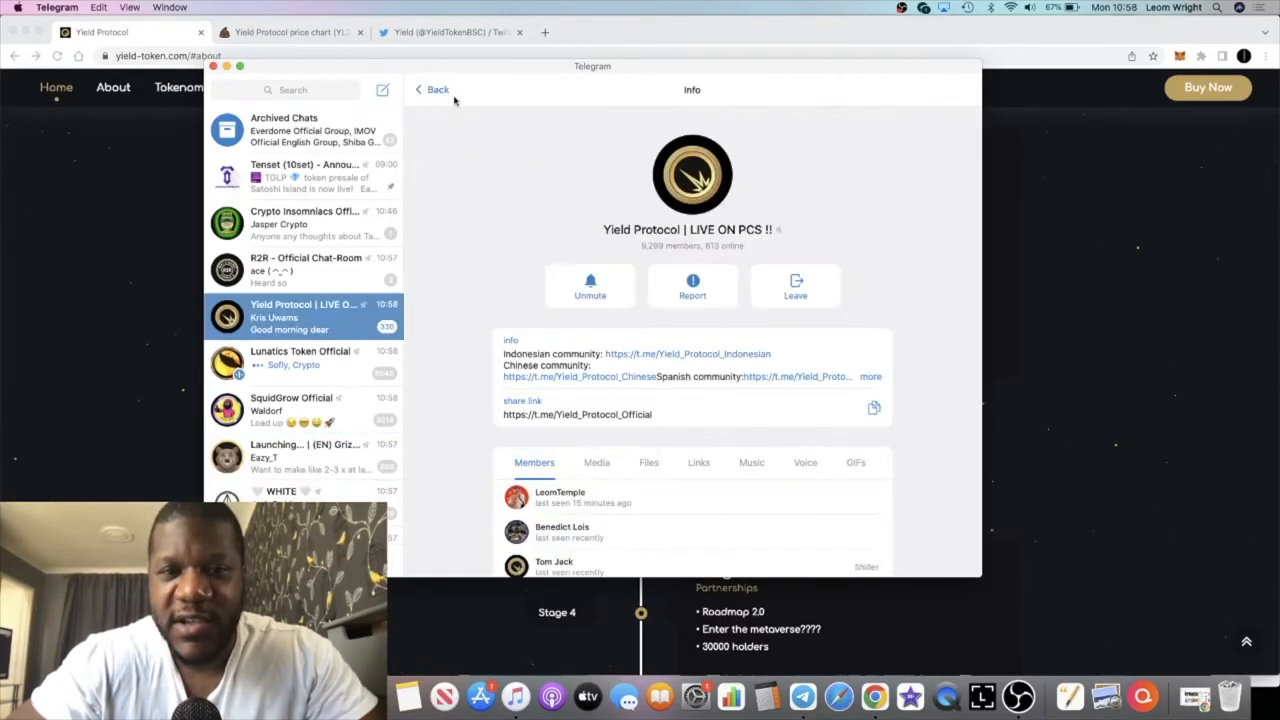
click(432, 88)
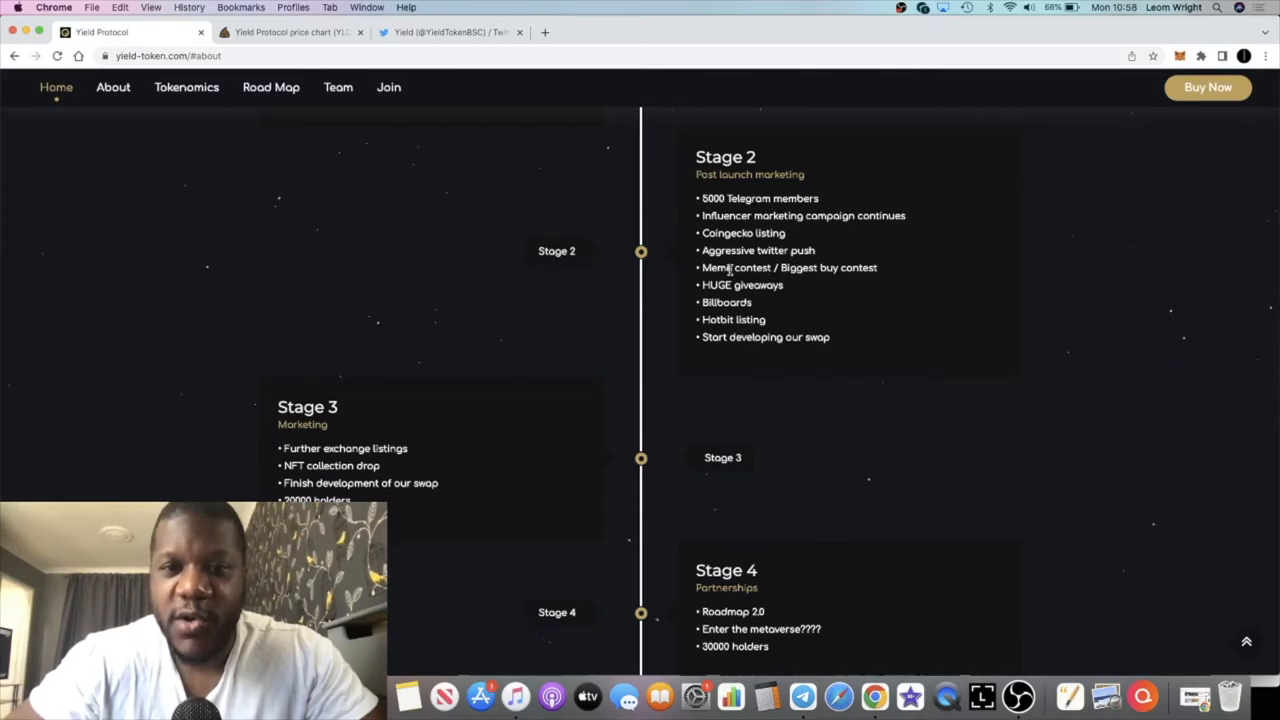
mouse_move(678, 270)
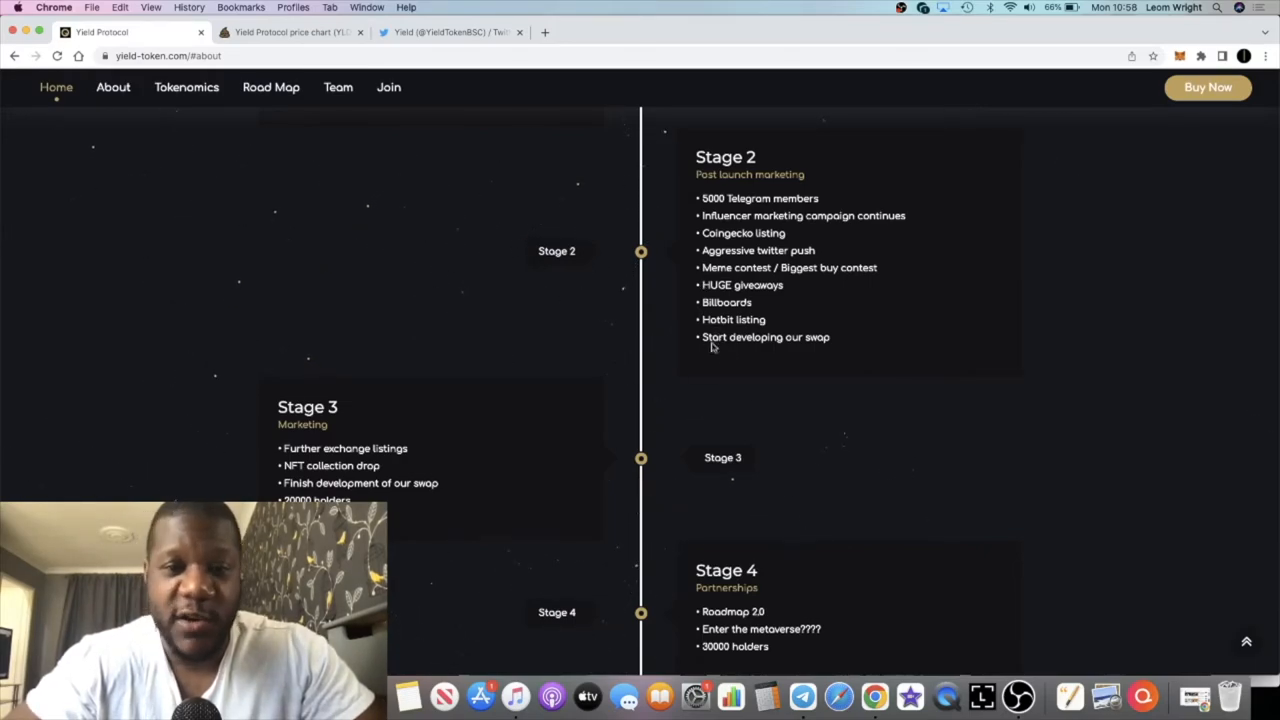
Scroll through Roadmap Stages 3 and 4 to the Our Team heading.
scroll(down, 3)
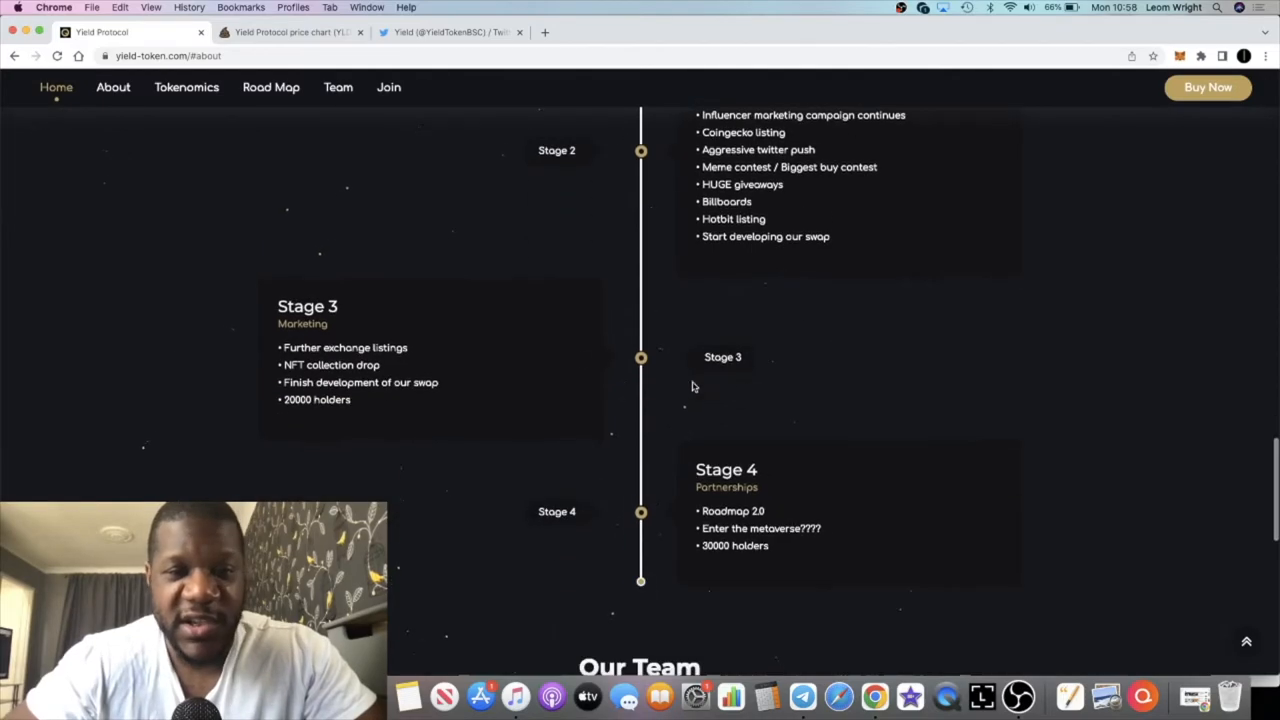
mouse_move(446, 428)
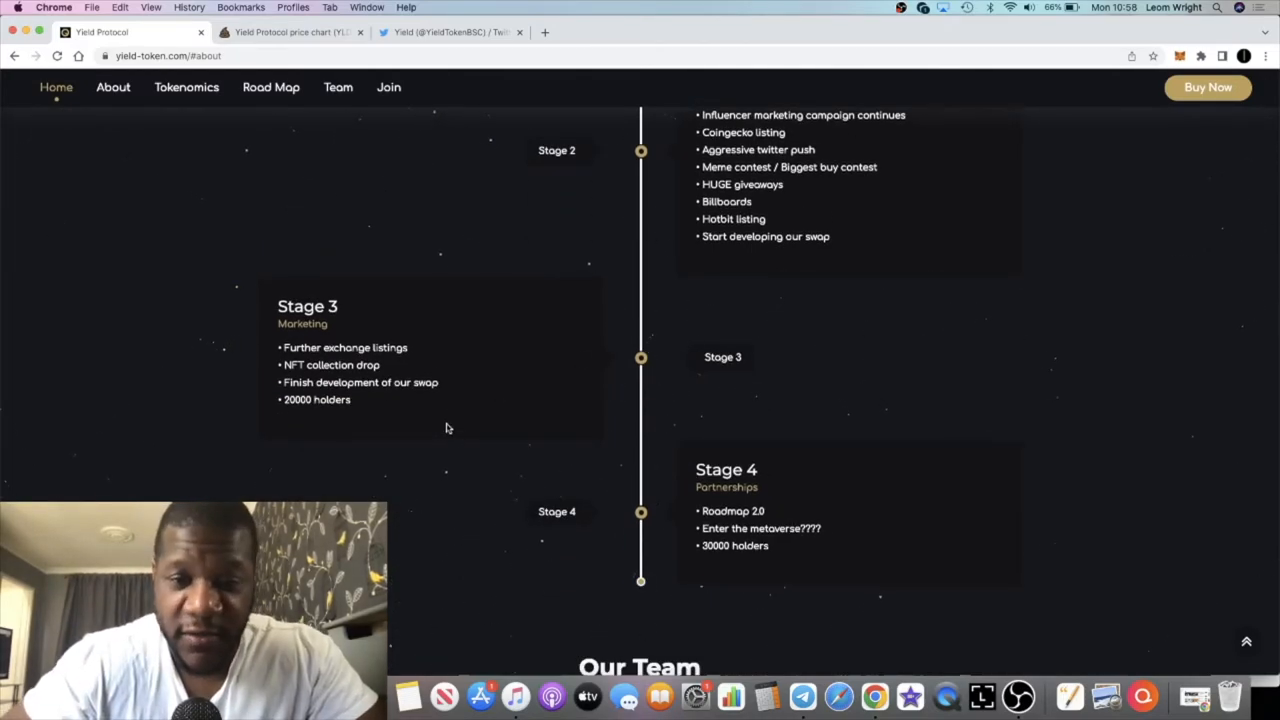
scroll(down, 3)
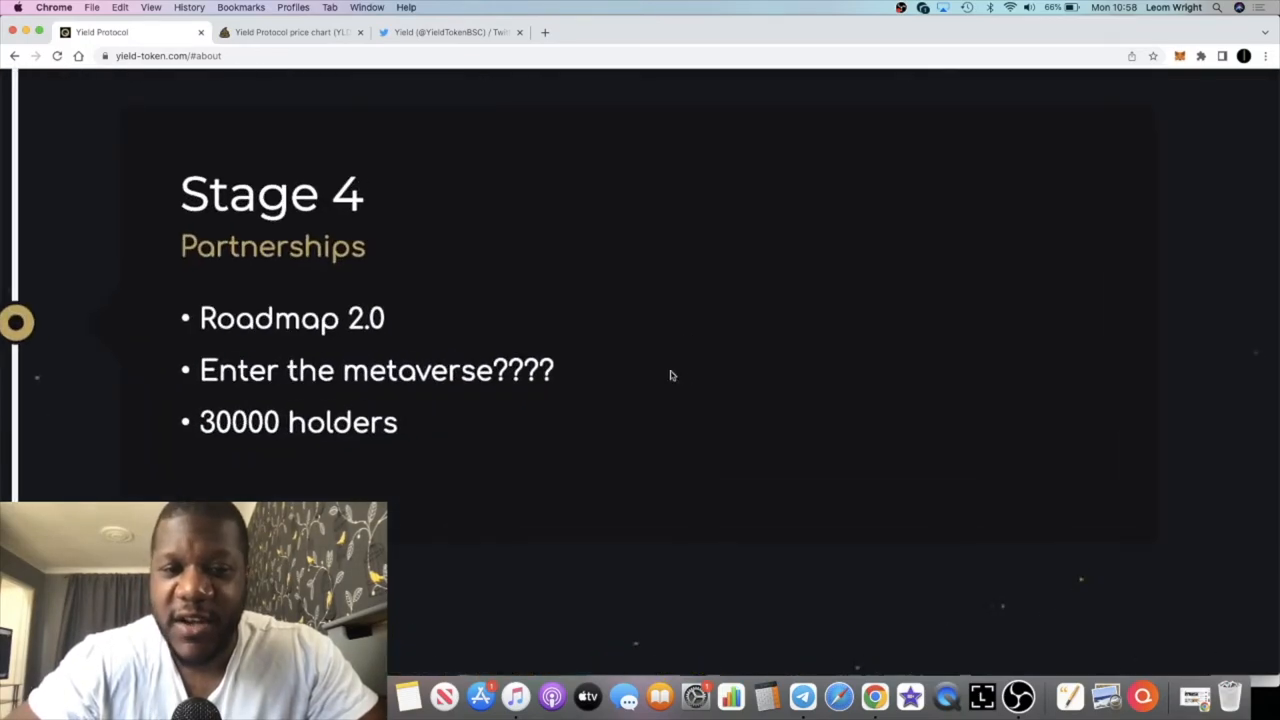
scroll(down, 3)
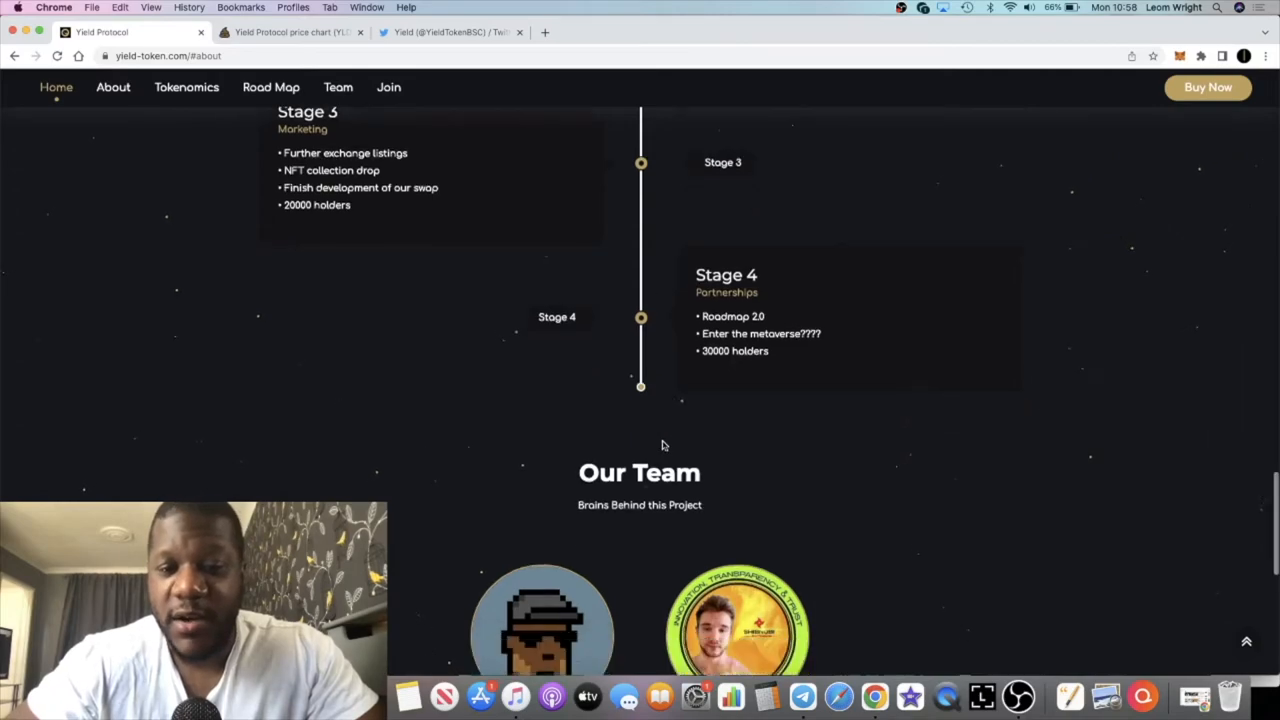
Review the co-founder and CEO & DEV team cards, then switch to the Yield Twitter tab.
scroll(down, 3)
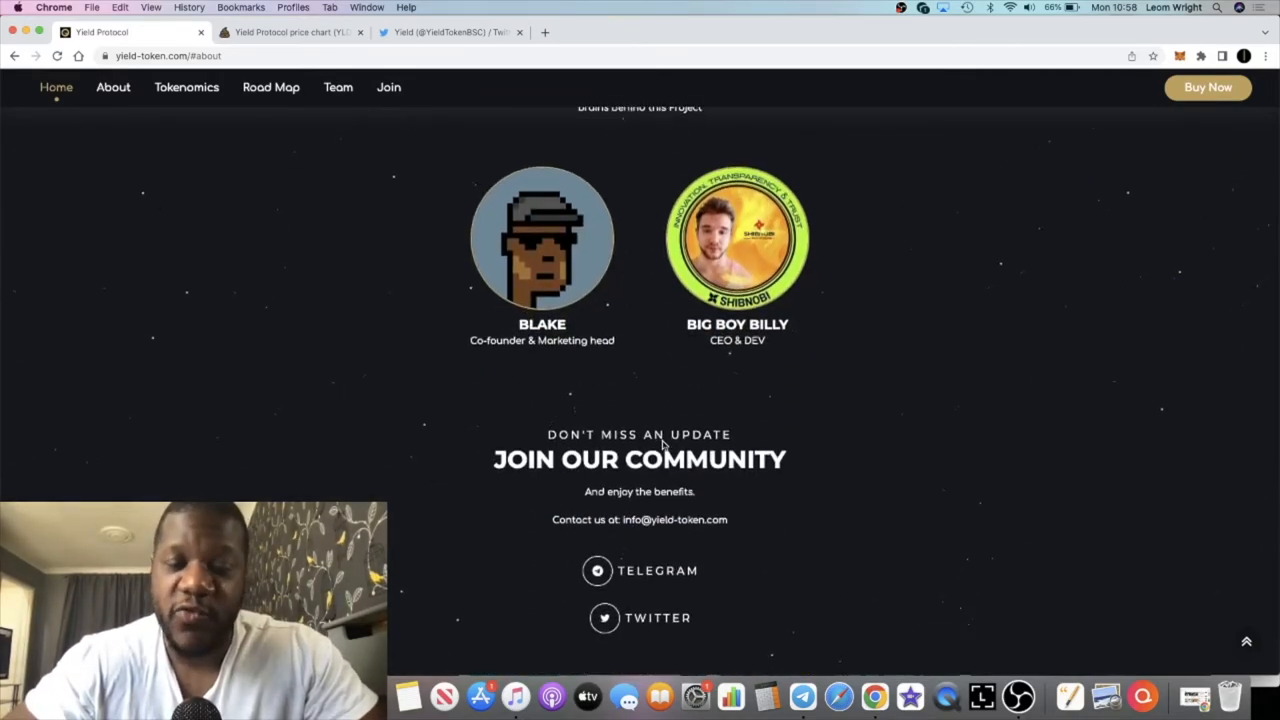
scroll(up, 3)
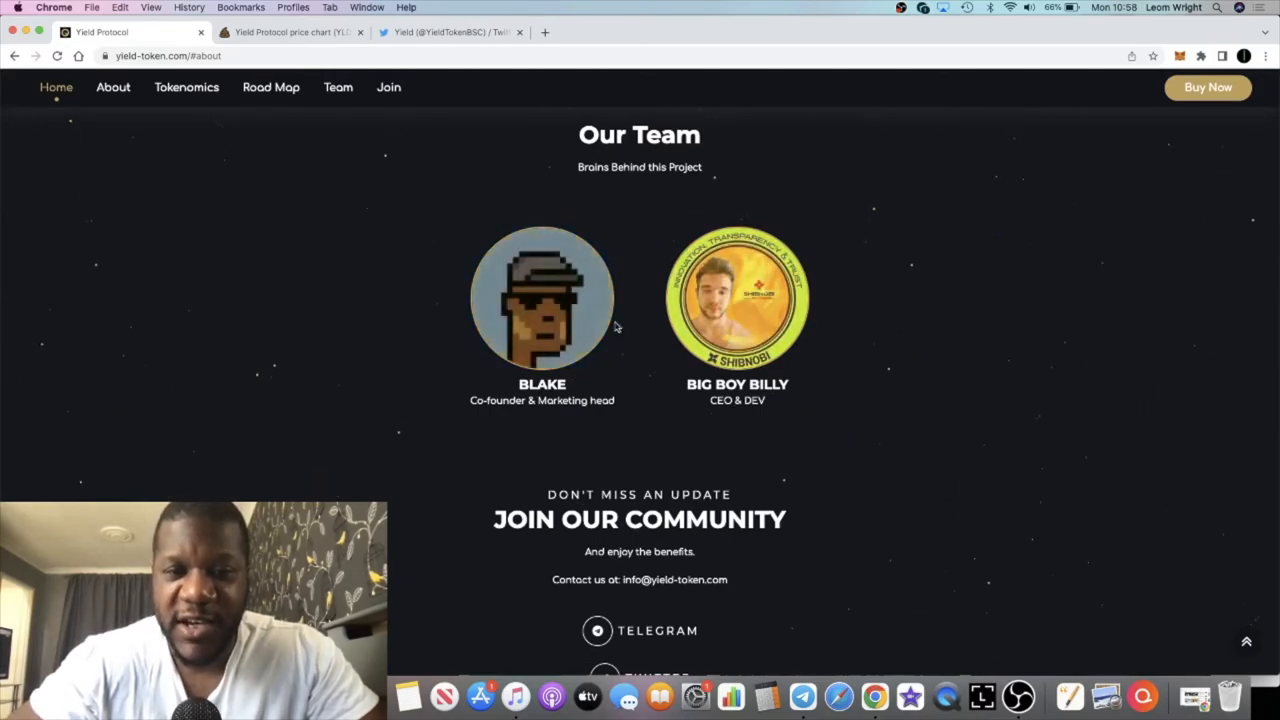
scroll(up, 3)
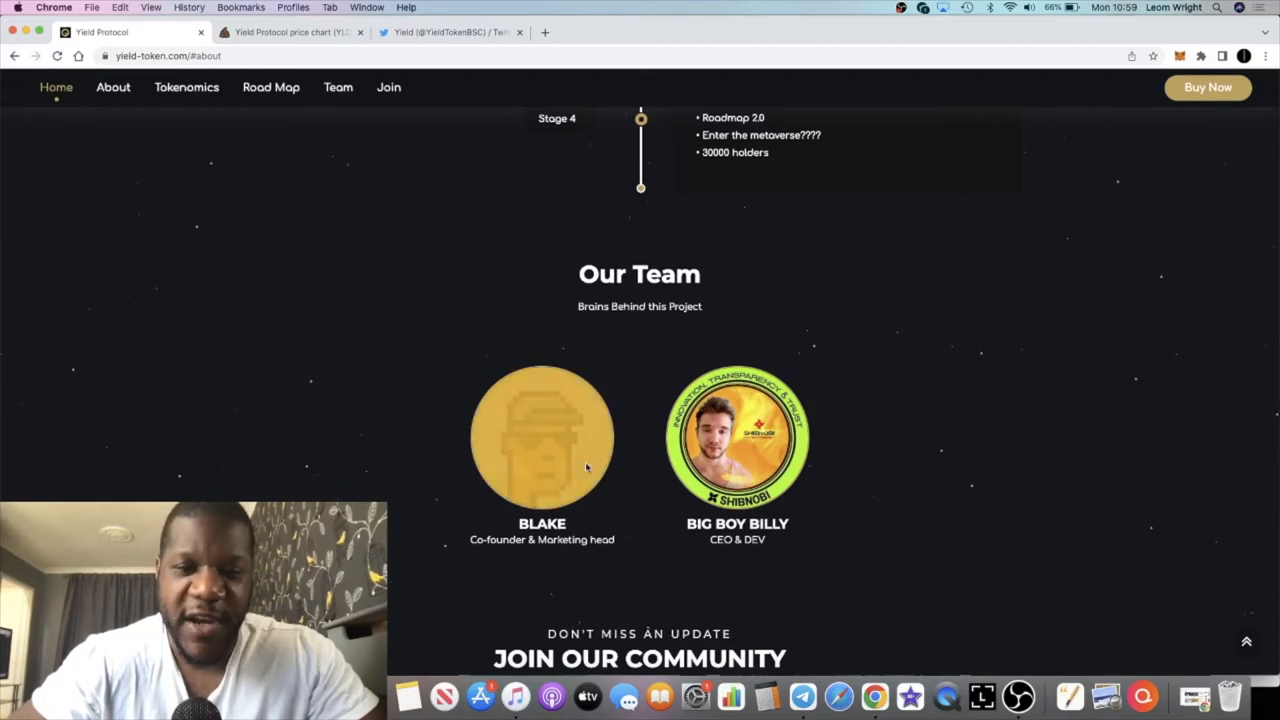
scroll(down, 3)
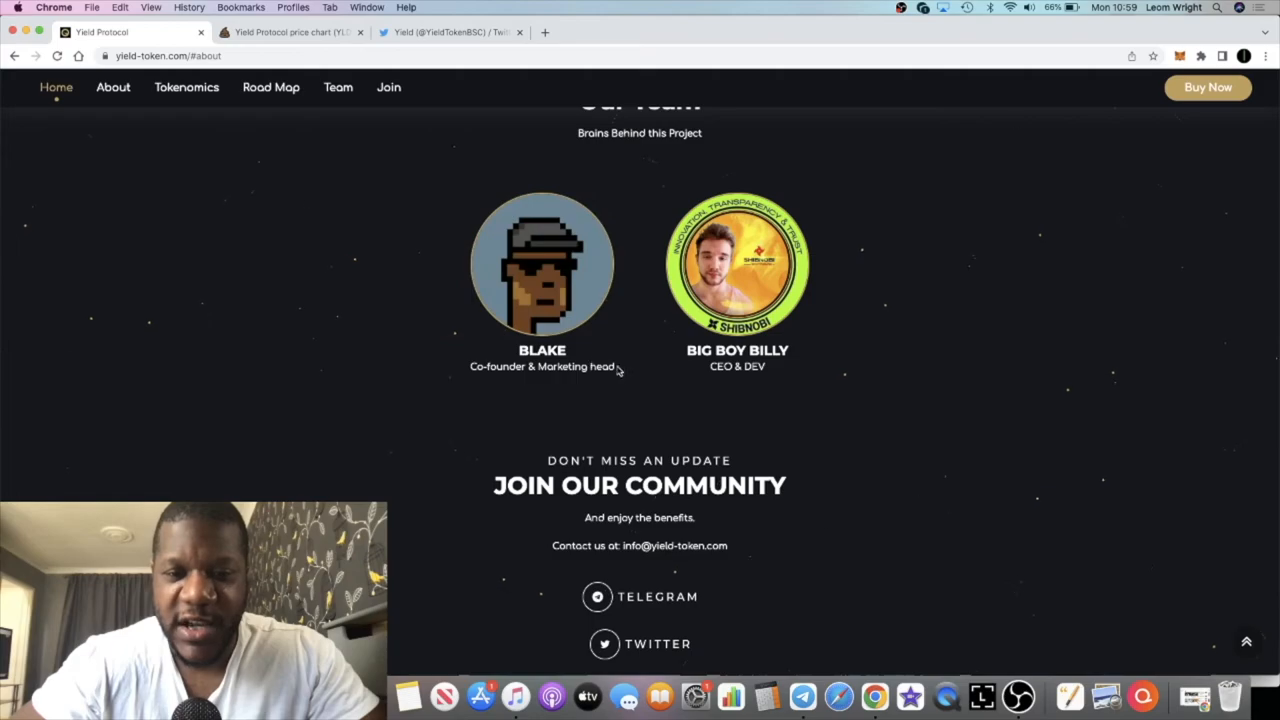
click(450, 32)
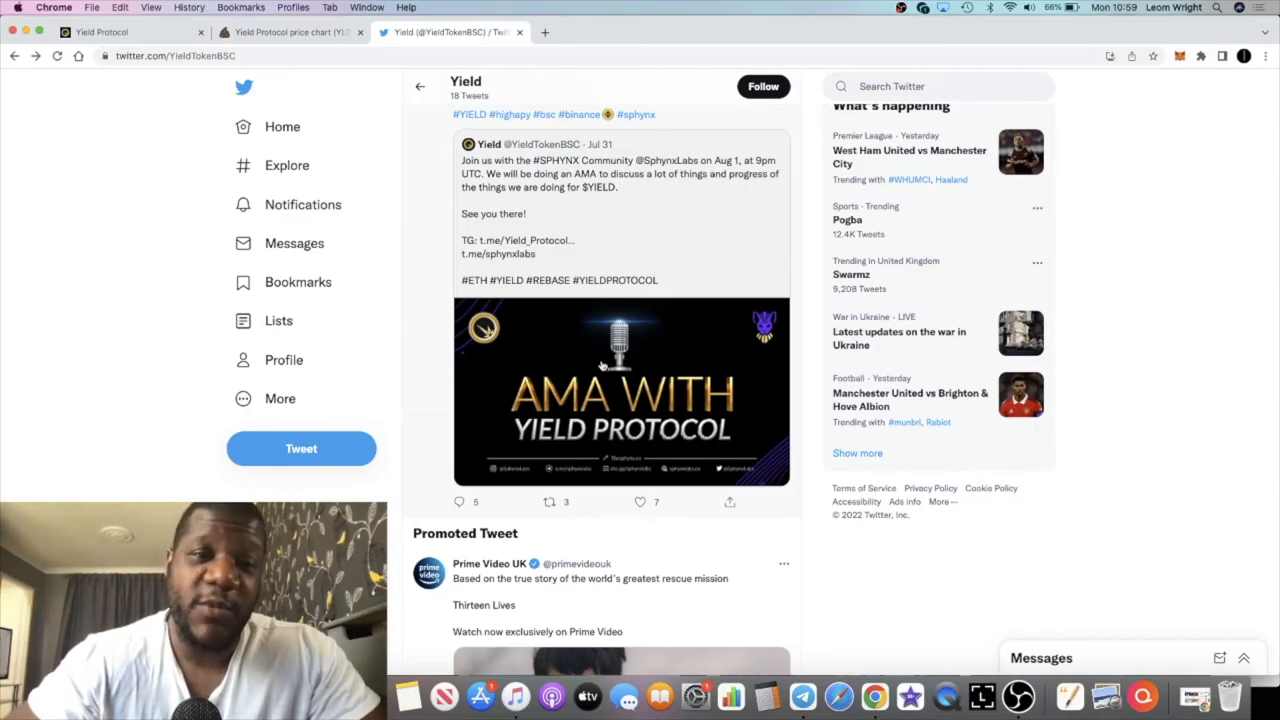
scroll(down, 3)
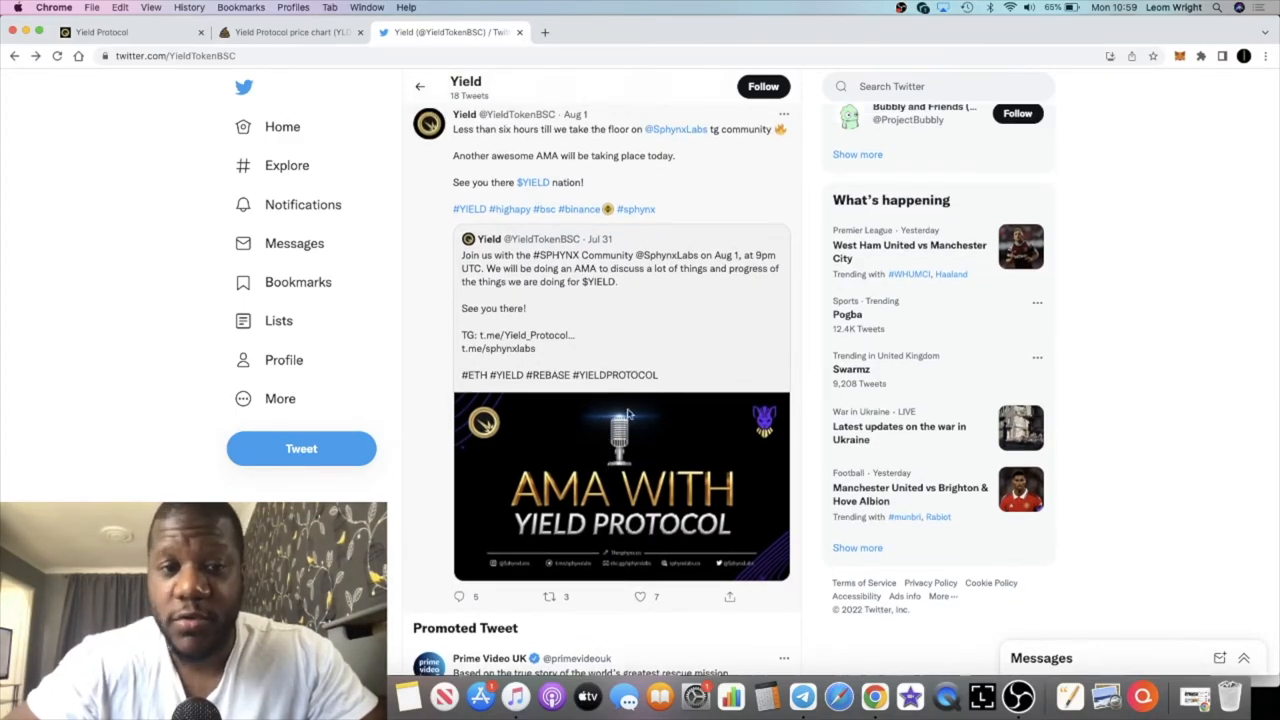
scroll(down, 3)
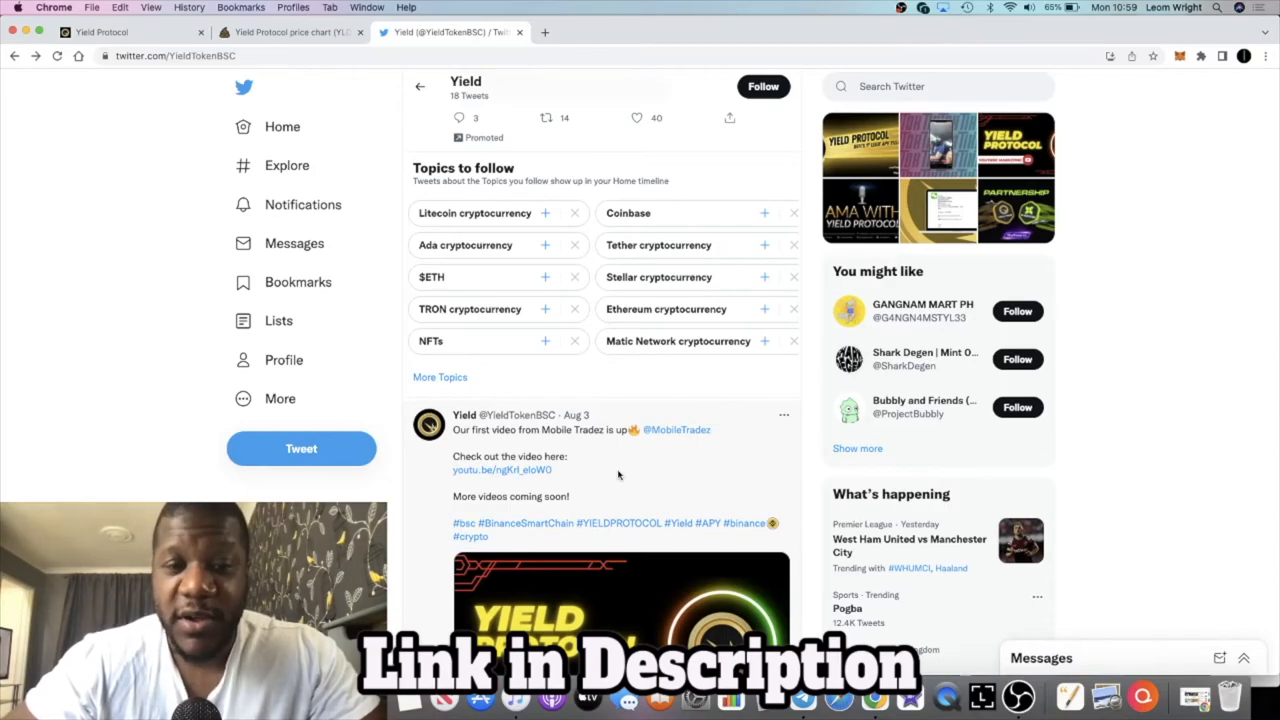
scroll(down, 3)
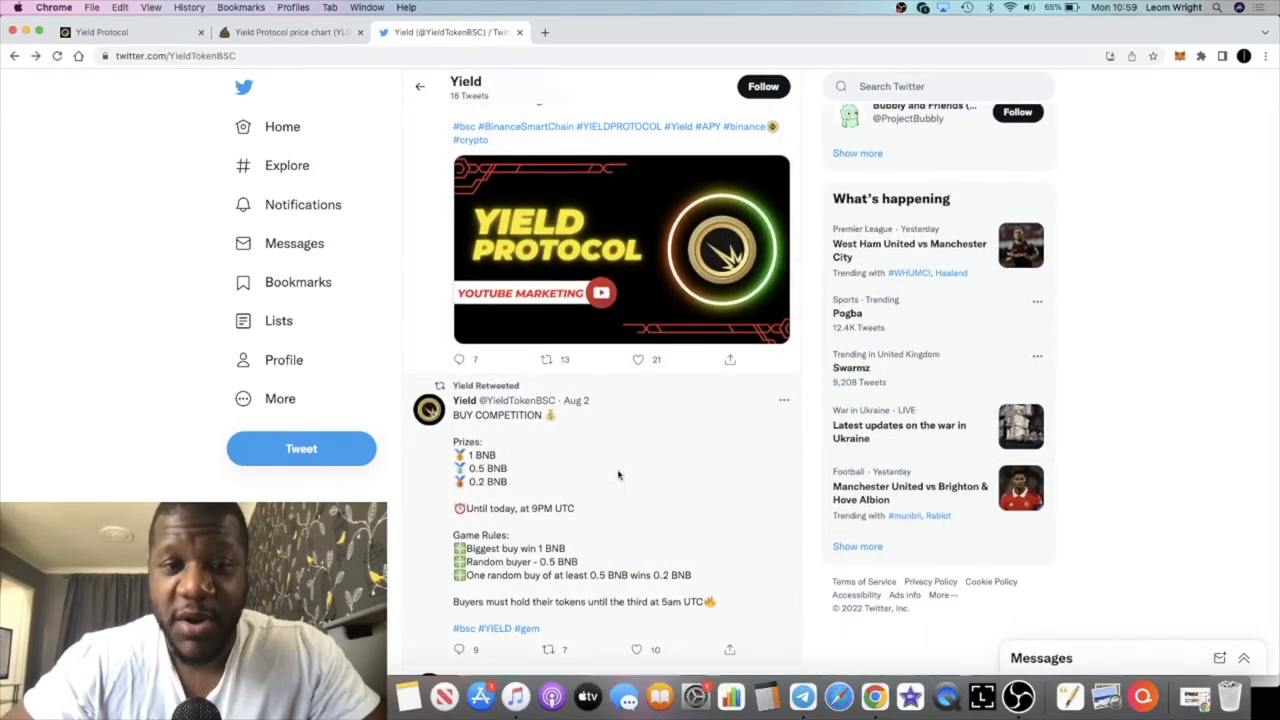
scroll(down, 3)
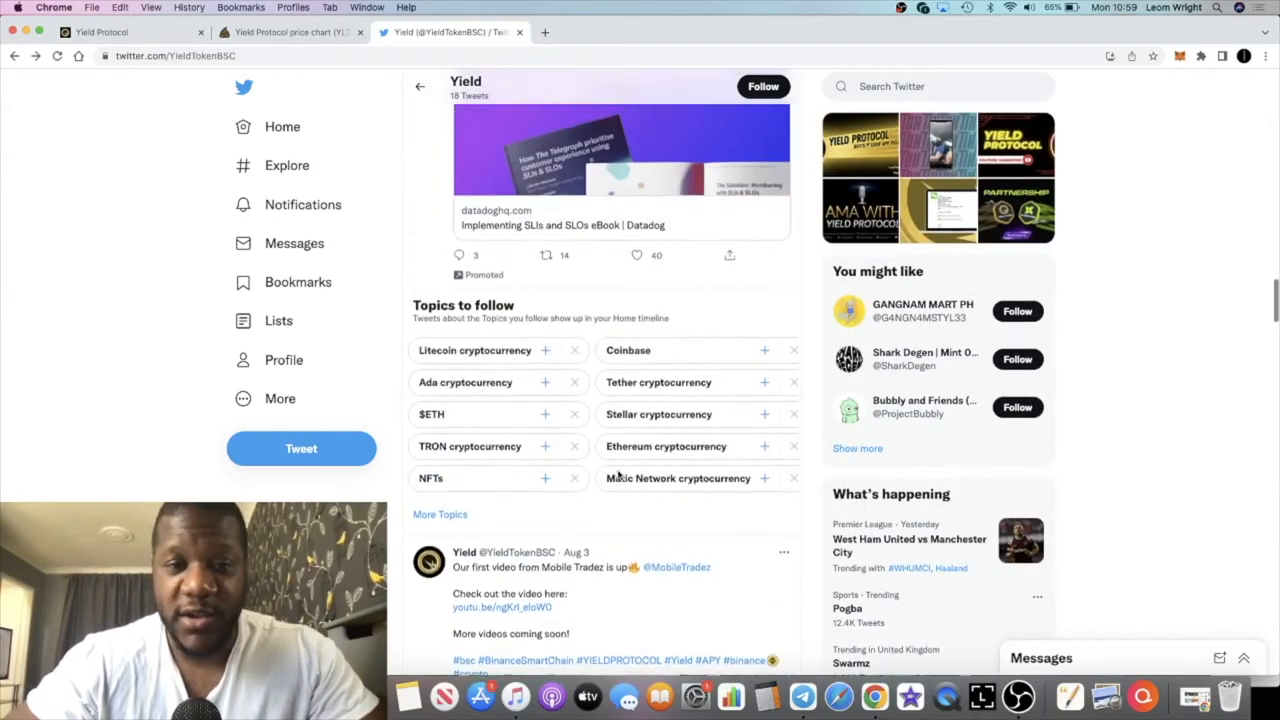
scroll(down, 3)
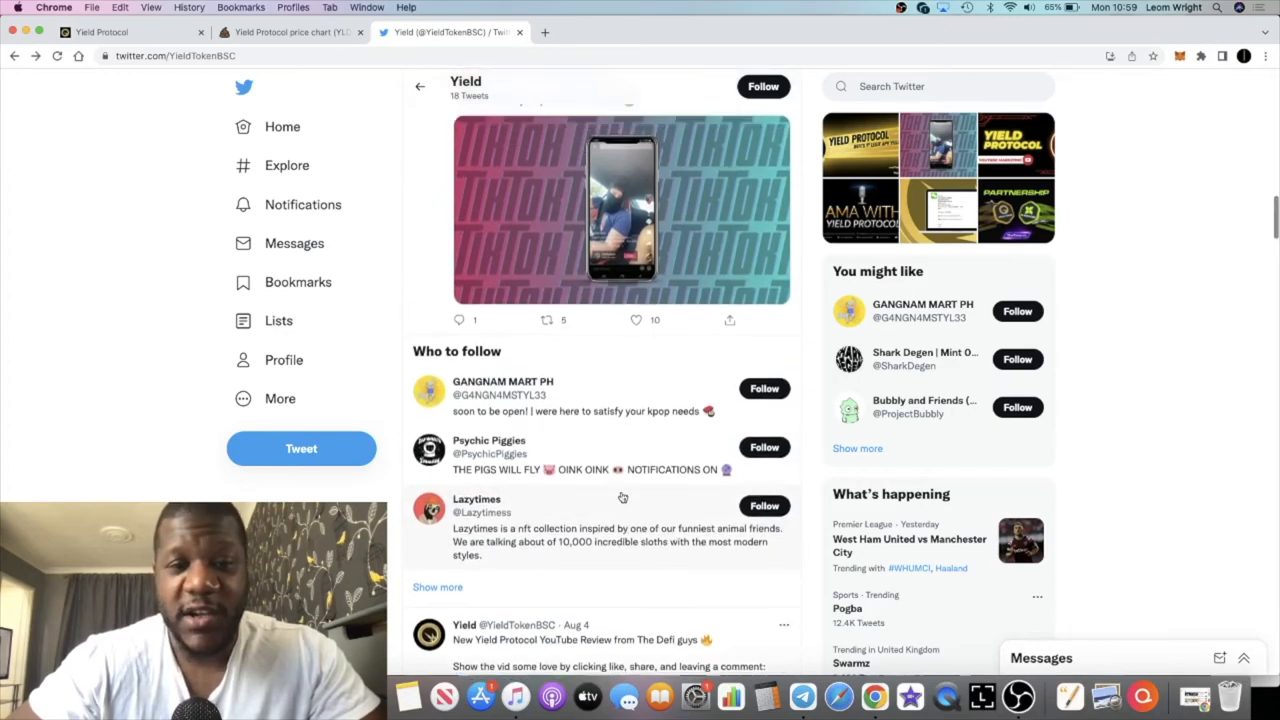
scroll(down, 3)
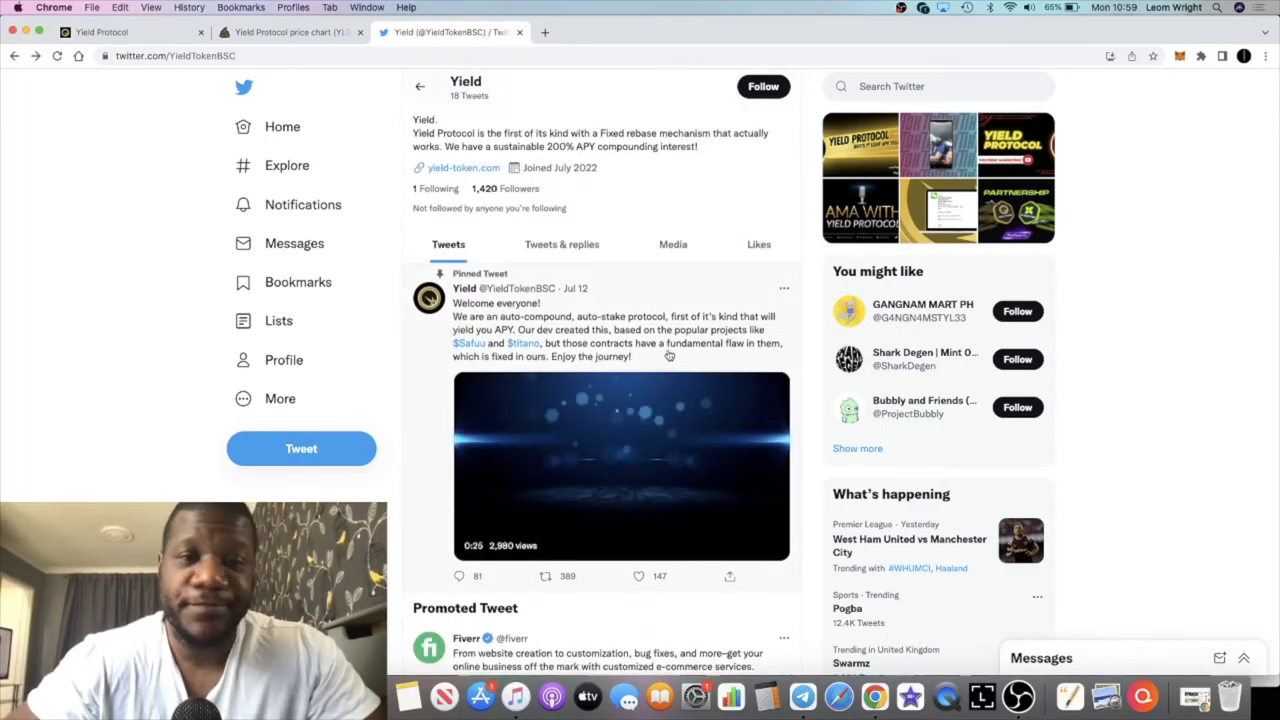
Play the pinned welcome video, read the Aug 5–6 marketing and TikTok tweets, return to the header.
click(620, 464)
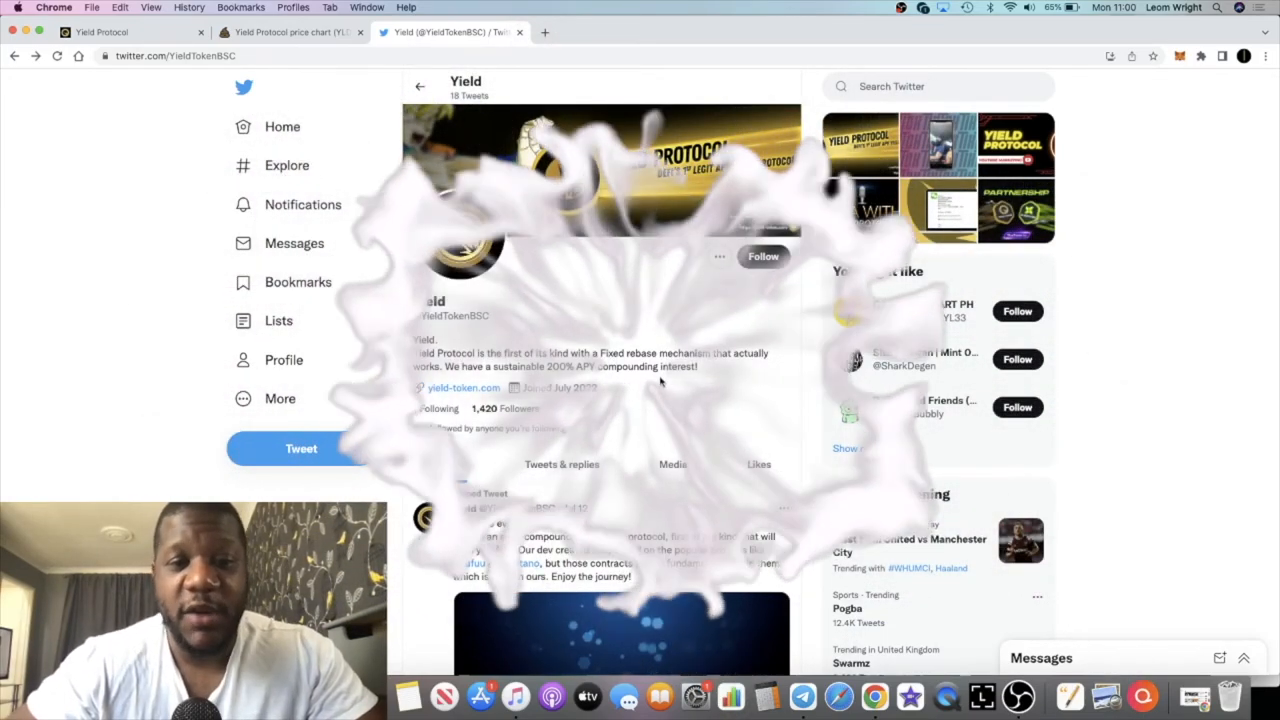
scroll(down, 3)
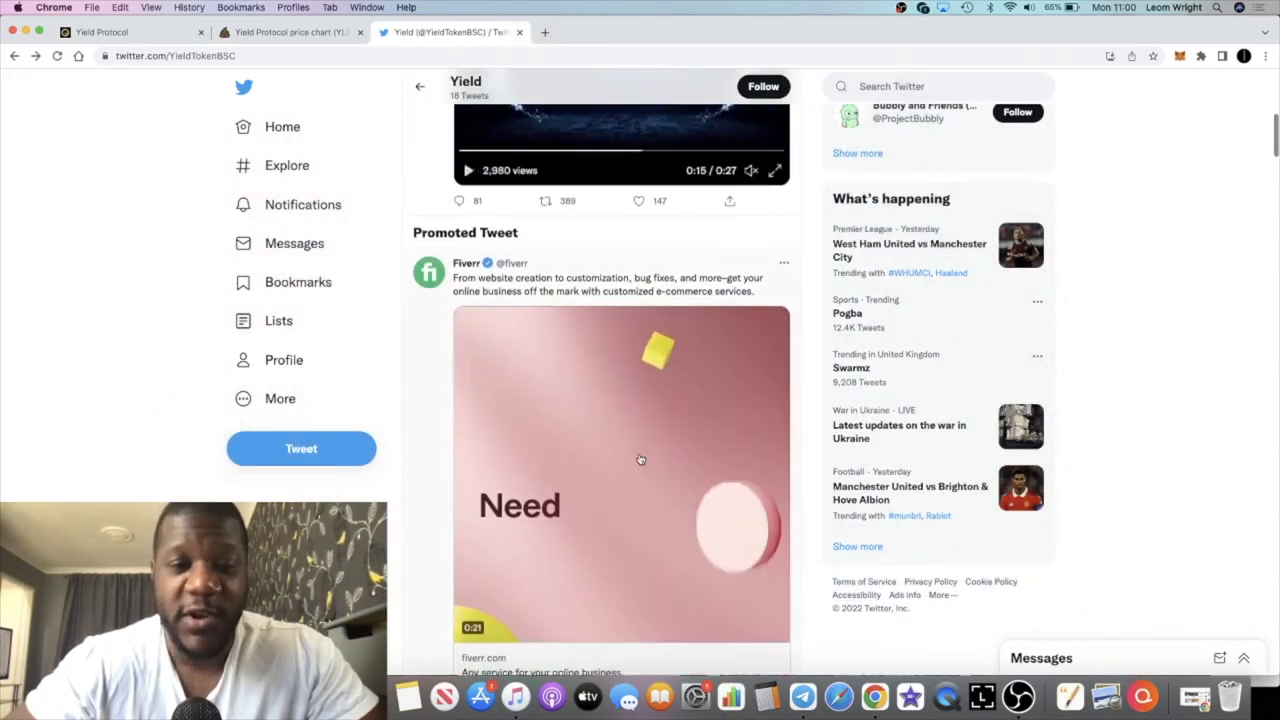
scroll(down, 3)
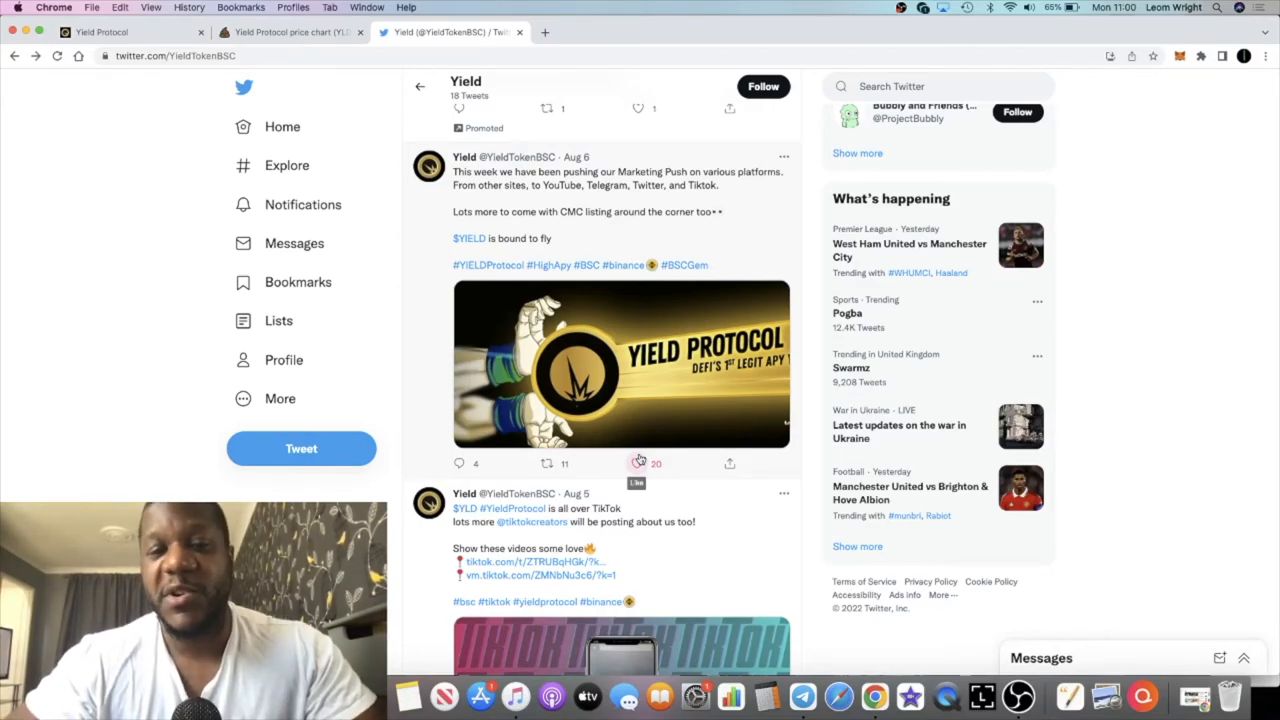
scroll(up, 3)
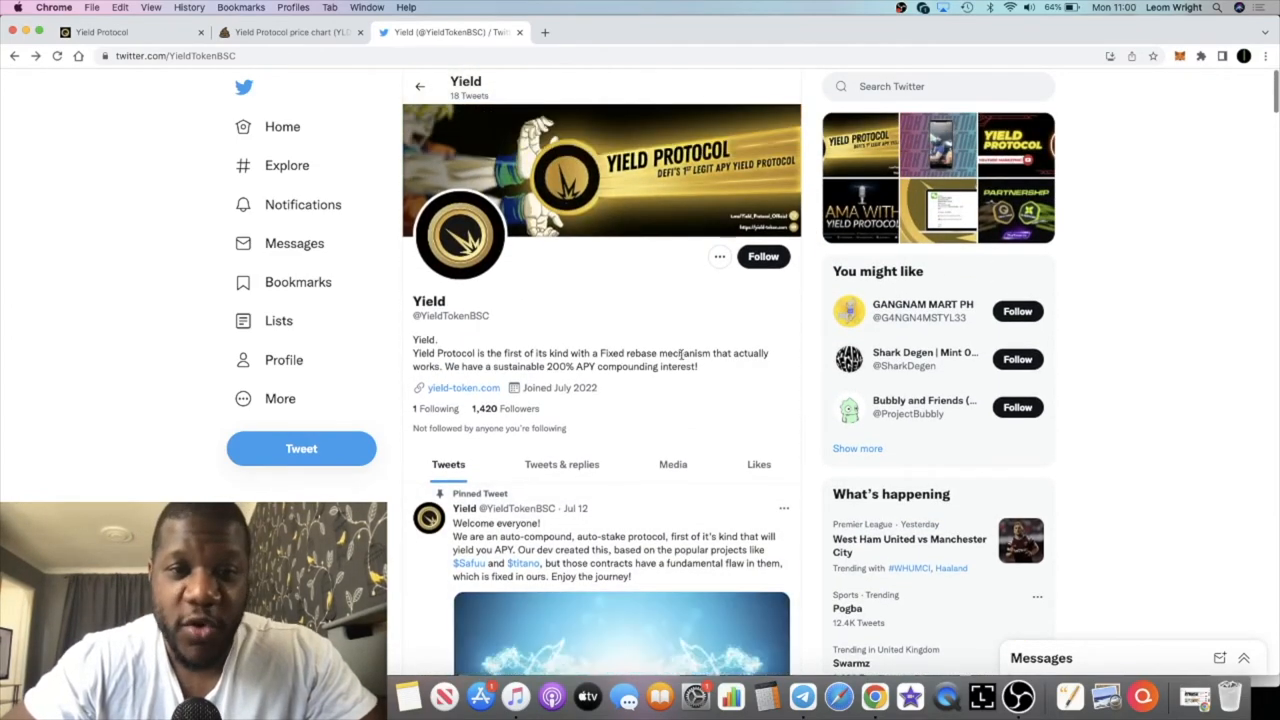
Revisit the PooCoin YLD/BNB chart, then scroll the Yield Protocol Telegram group chat.
click(290, 32)
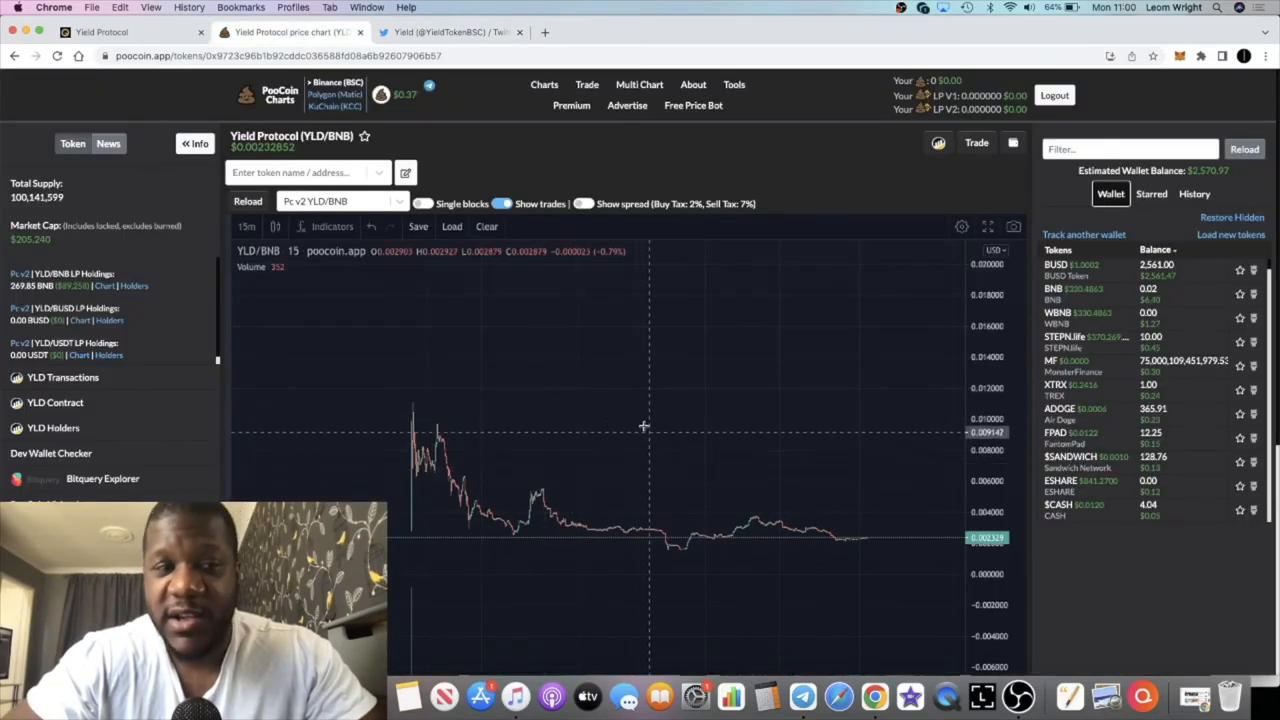
mouse_move(656, 434)
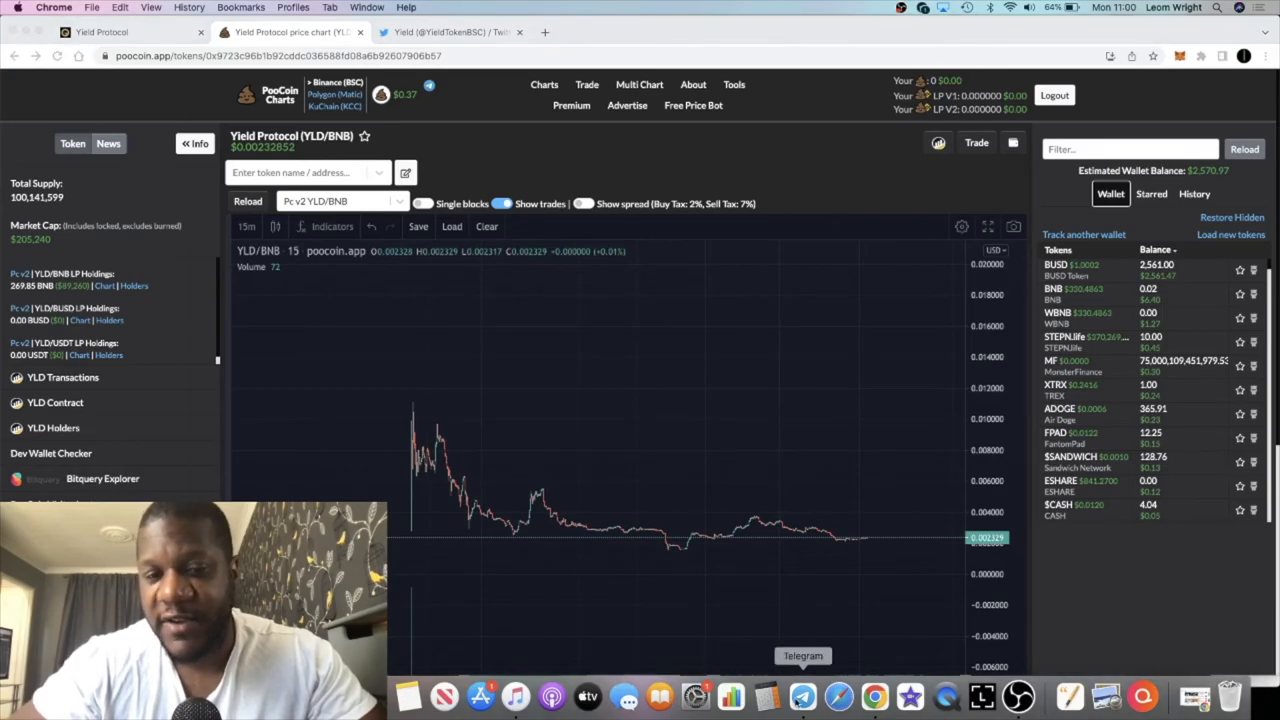
click(804, 696)
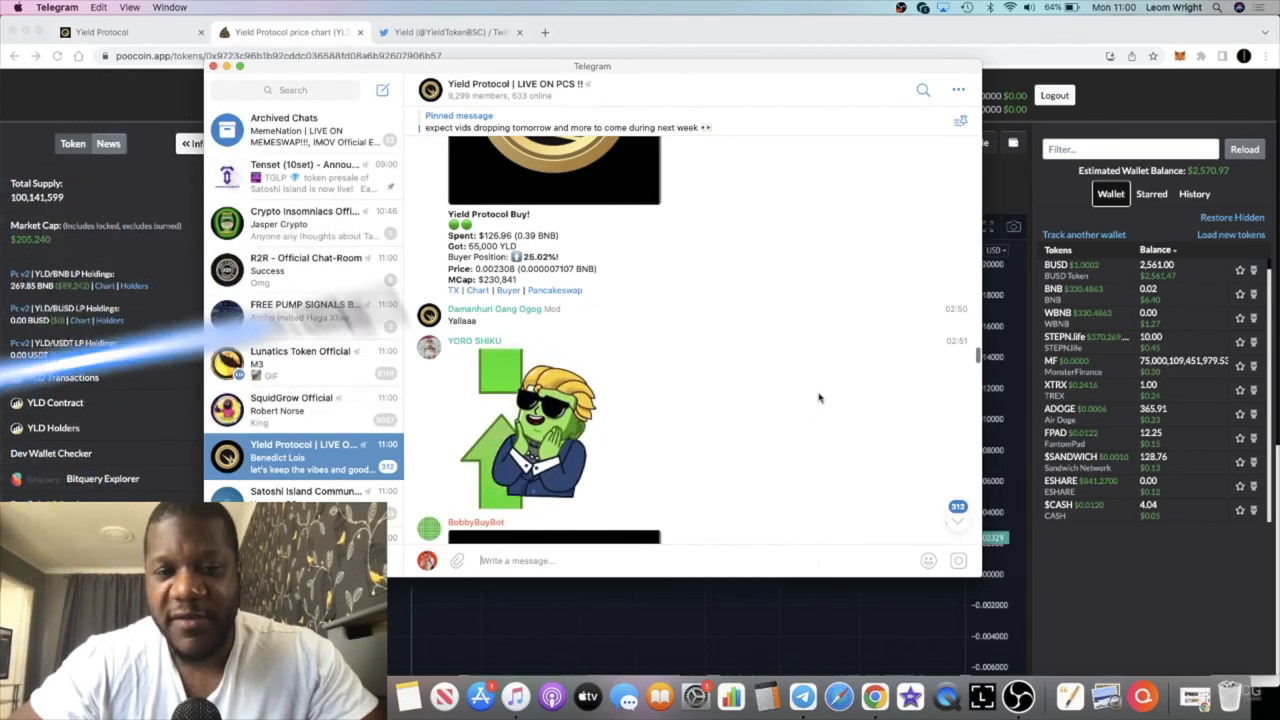
scroll(down, 3)
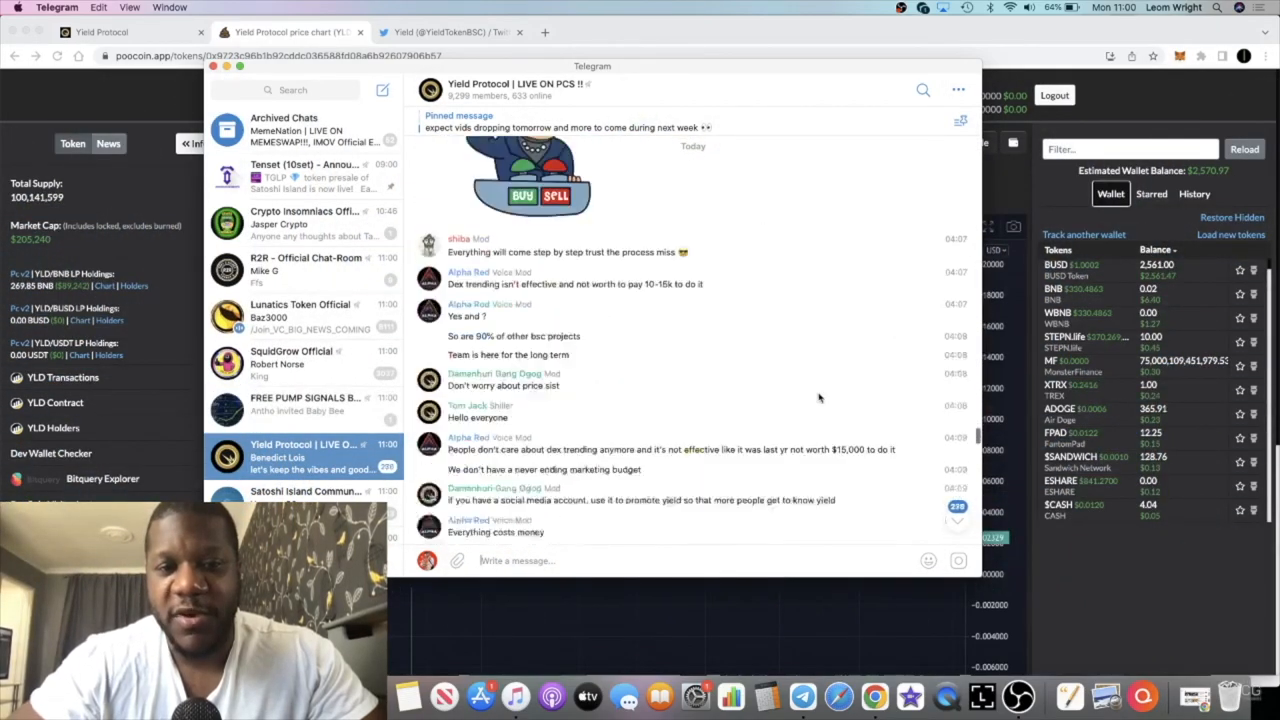